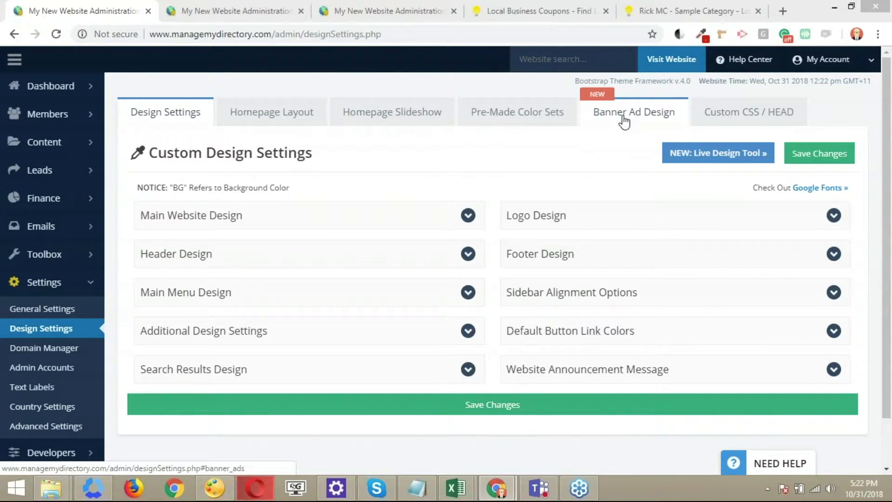
Set Display Banner Advertisements to Yes in the Banner Ad Design settings
click(633, 111)
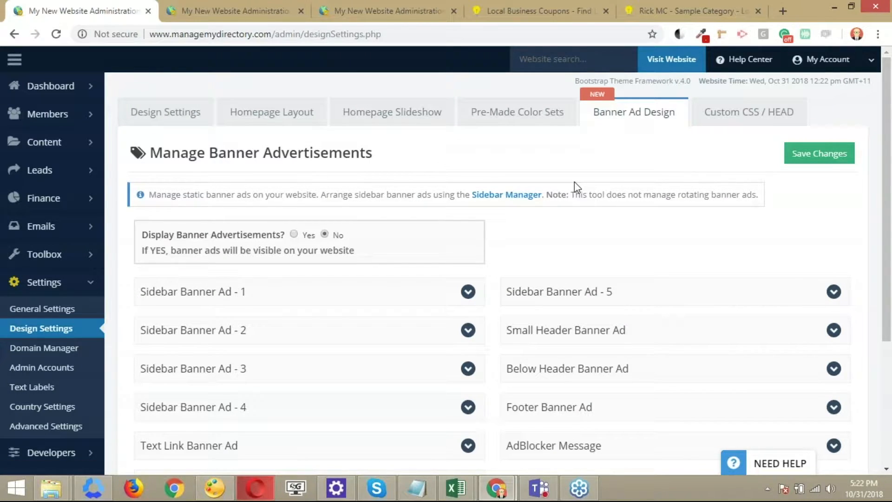
mouse_move(306, 244)
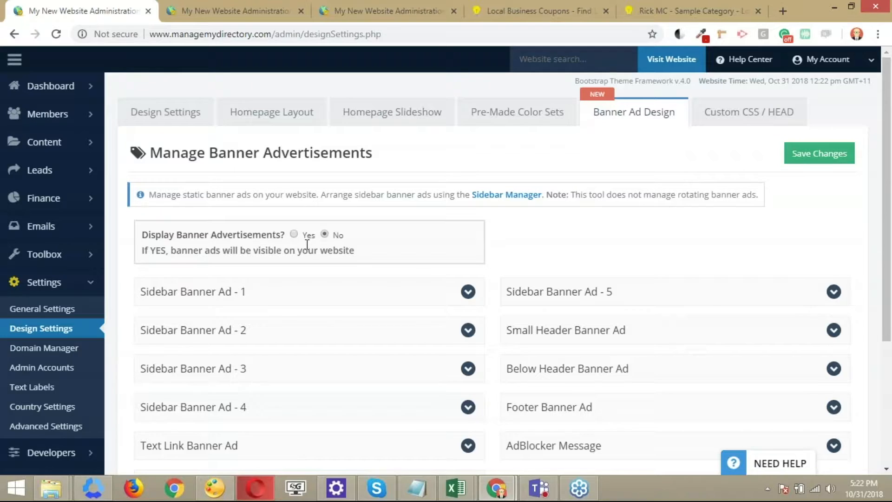
mouse_move(301, 242)
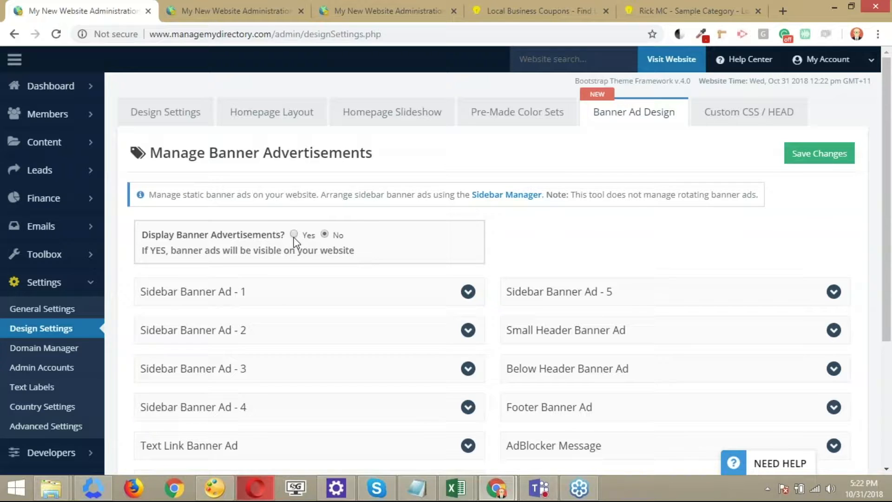
click(293, 234)
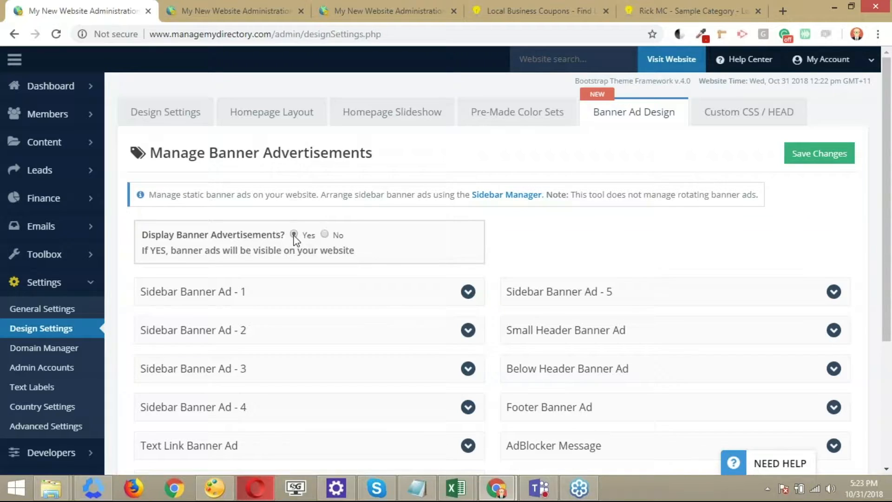
mouse_move(389, 268)
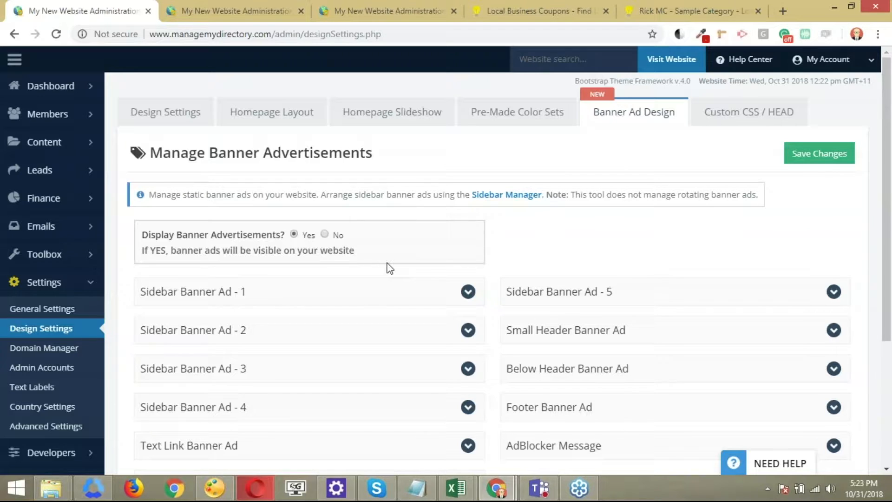
mouse_move(568, 246)
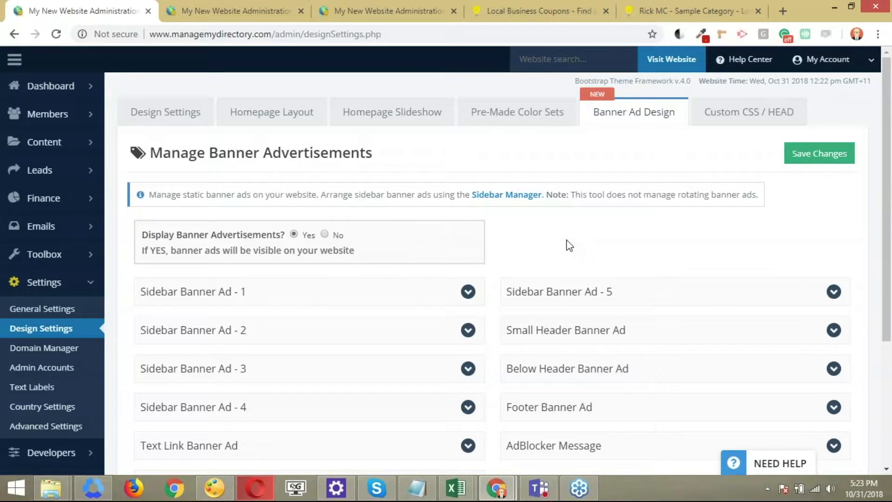
mouse_move(284, 302)
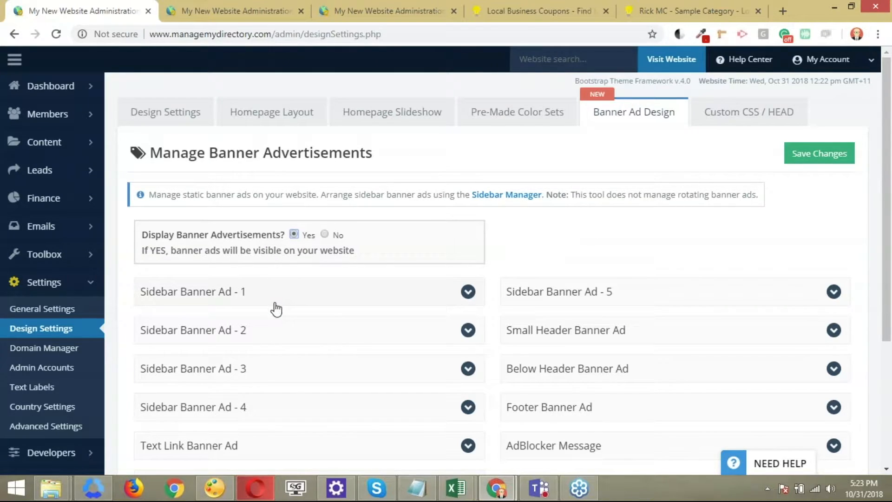
mouse_move(350, 301)
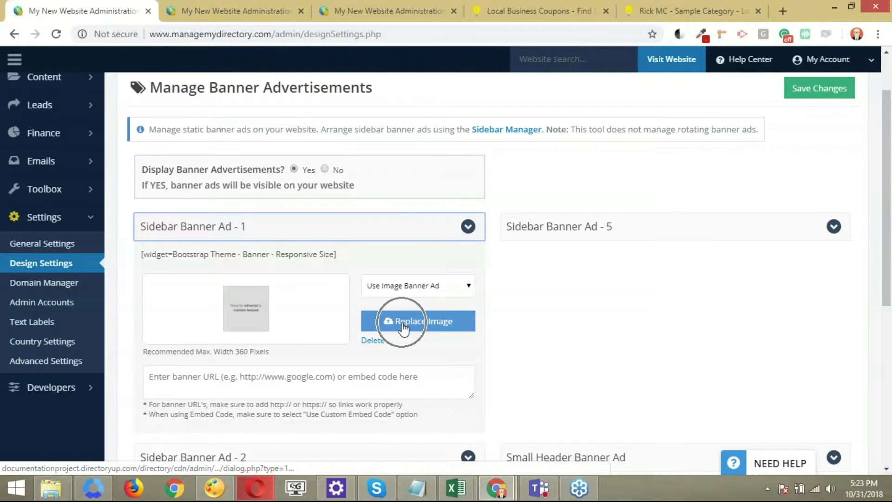
Replace Sidebar Banner Ad - 1's image with BANNER_300X300 from the image library
click(417, 320)
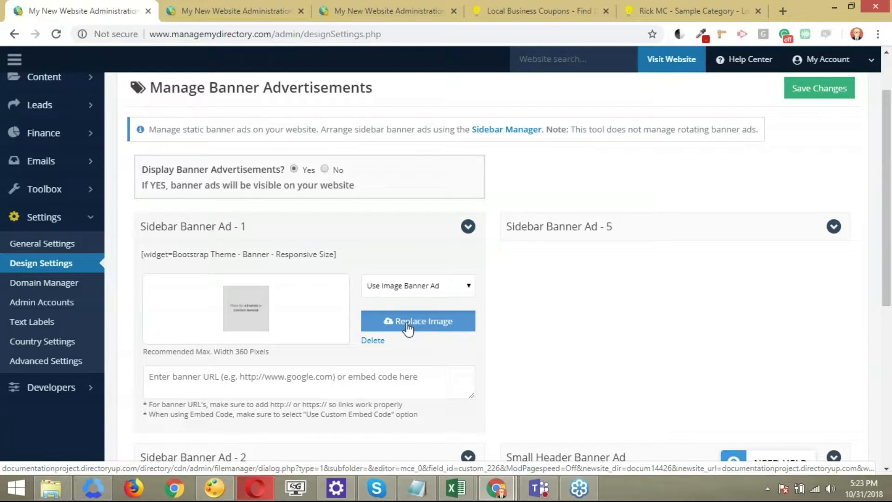
click(417, 320)
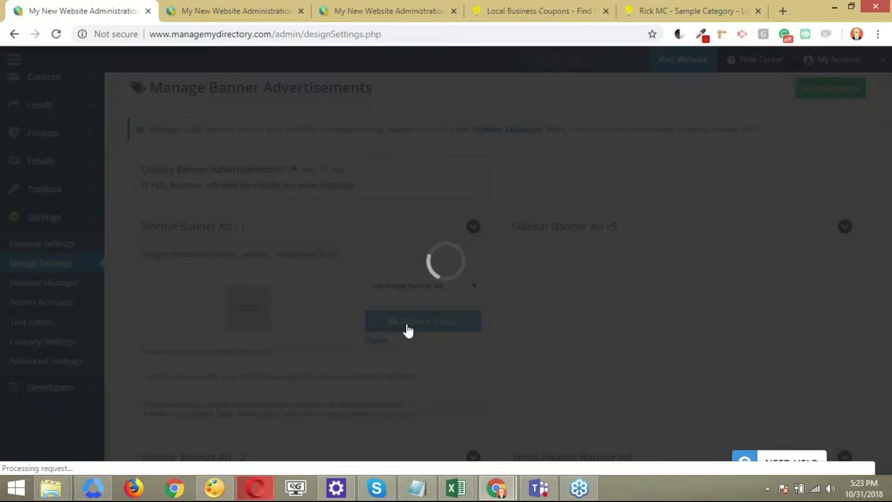
click(422, 320)
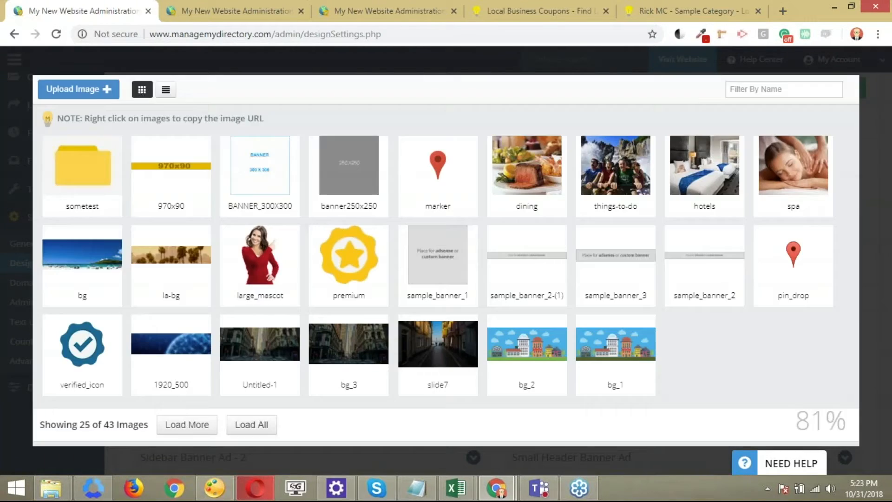
mouse_move(260, 165)
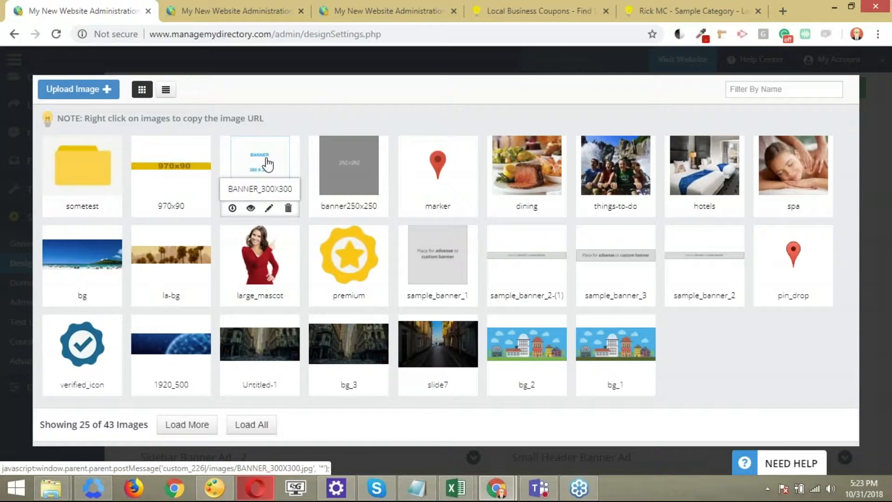
mouse_move(78, 89)
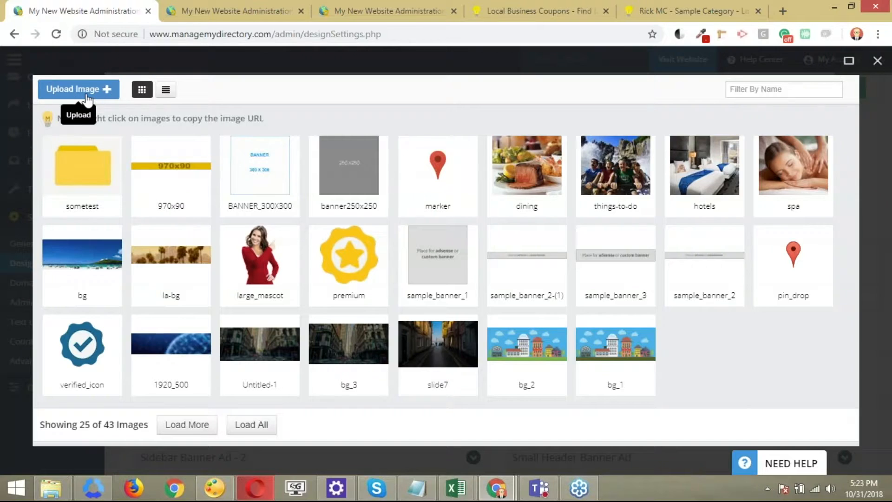
mouse_move(269, 178)
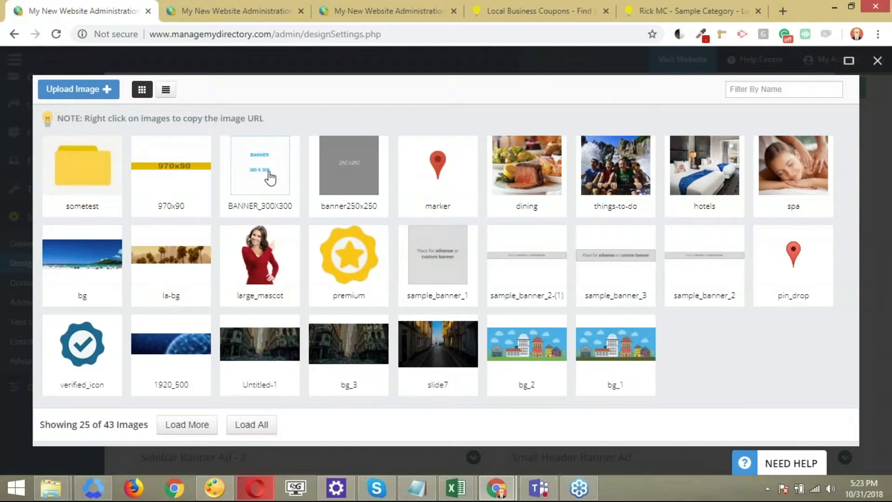
mouse_move(260, 165)
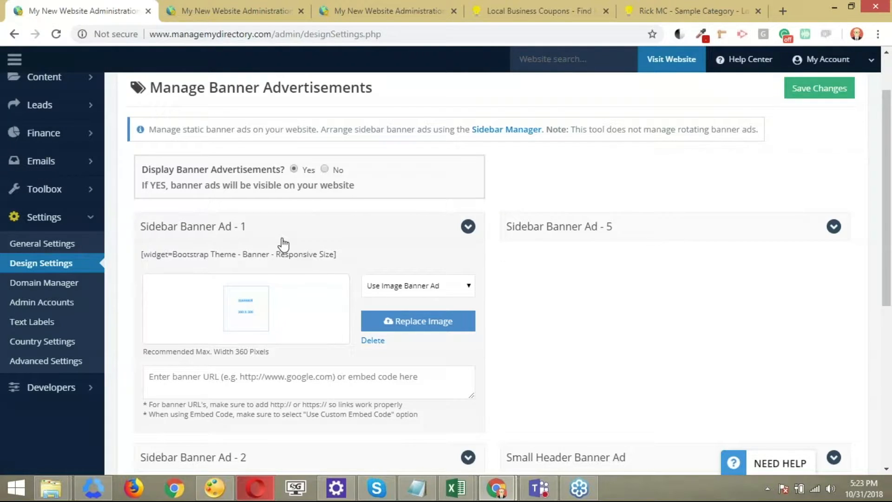
mouse_move(301, 241)
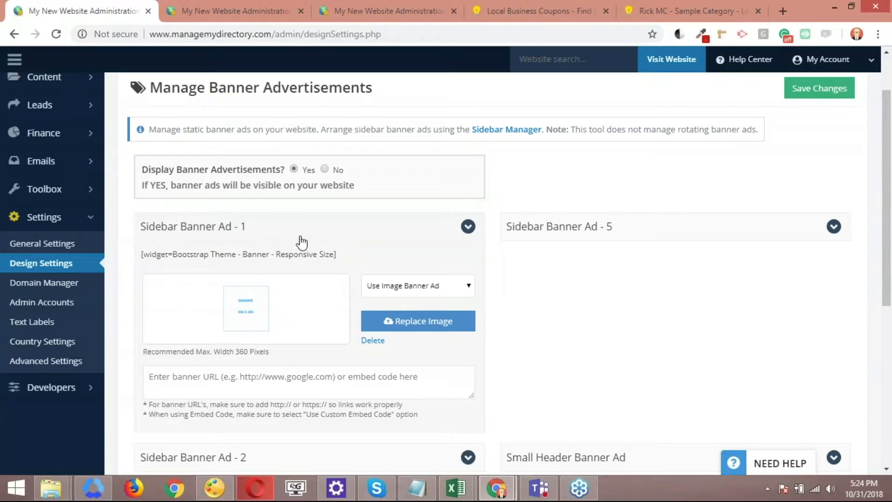
mouse_move(225, 244)
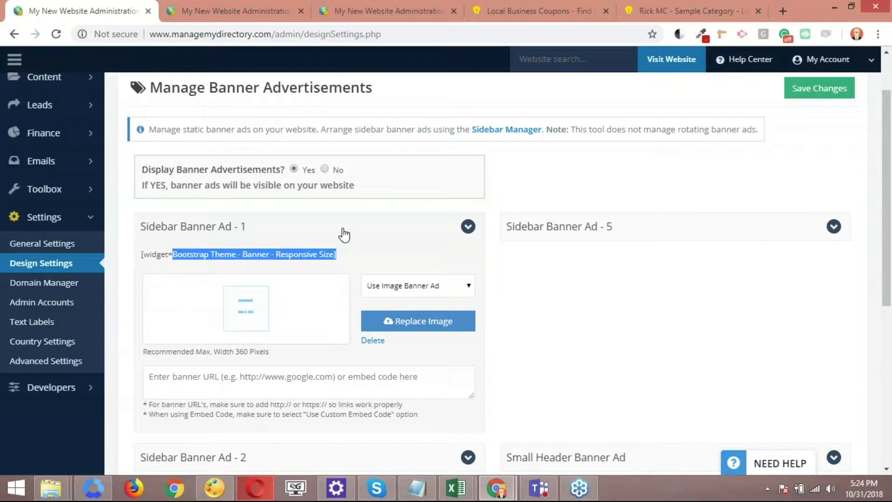
click(818, 87)
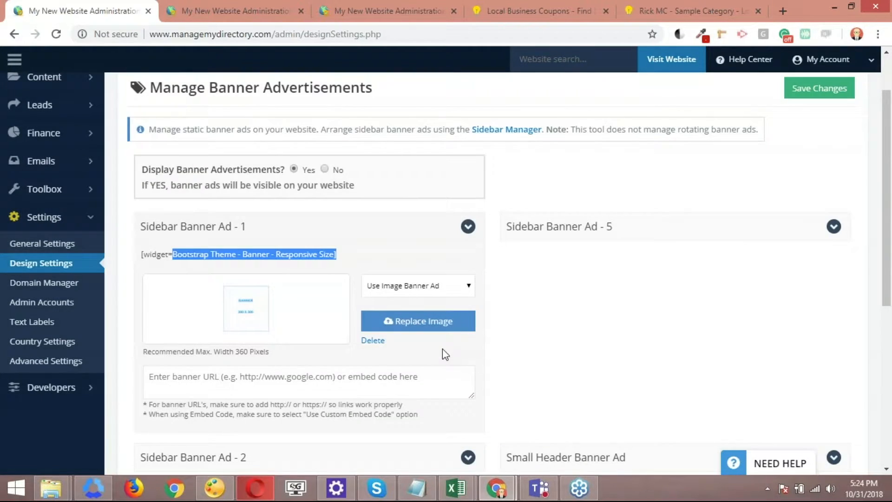
mouse_move(540, 189)
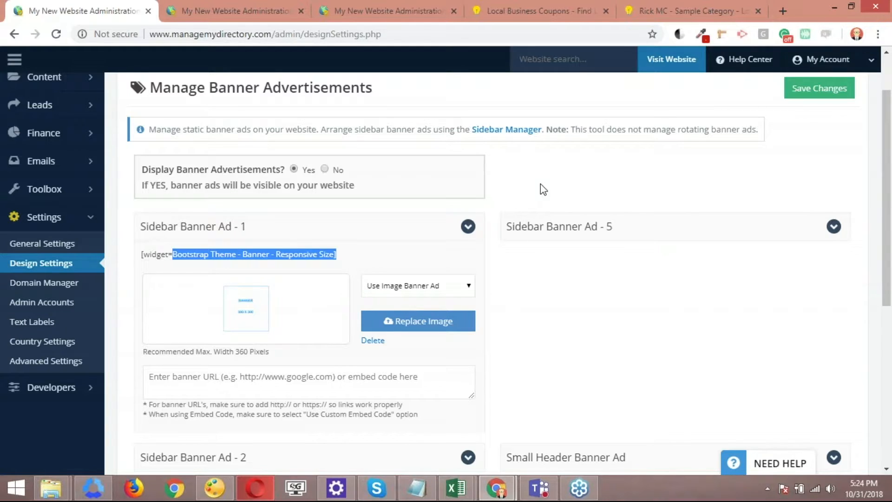
mouse_move(478, 107)
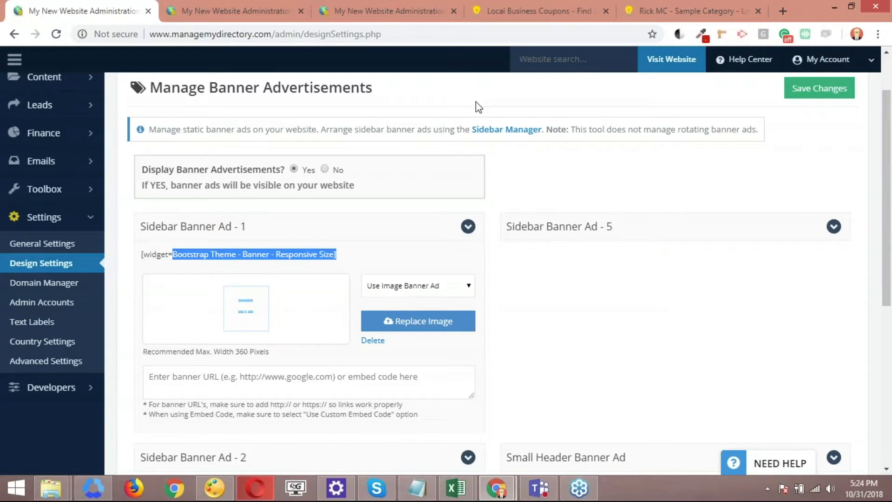
mouse_move(537, 11)
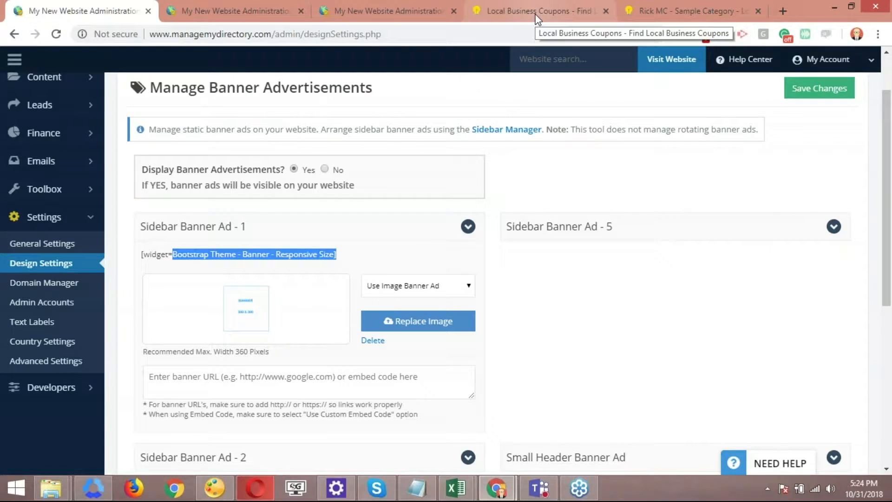
View the live coupons page in widget edit view to read its Post Search Result - Sidebar label
click(538, 11)
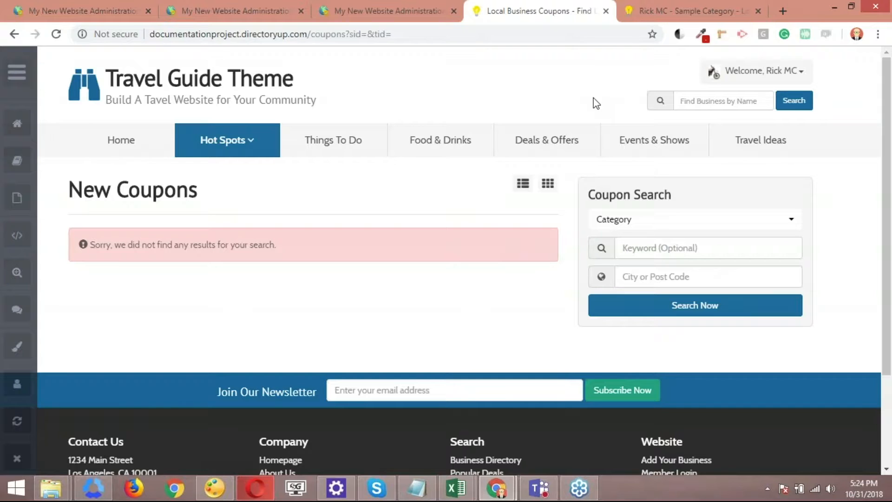
mouse_move(543, 244)
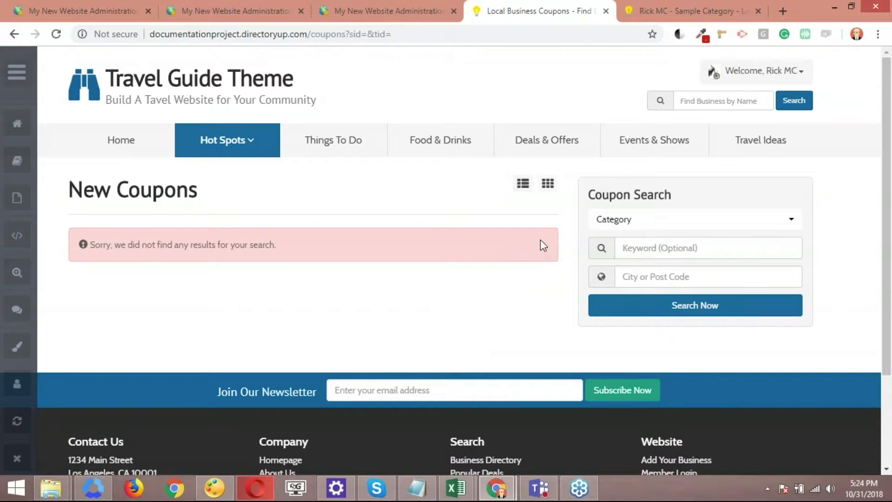
mouse_move(541, 245)
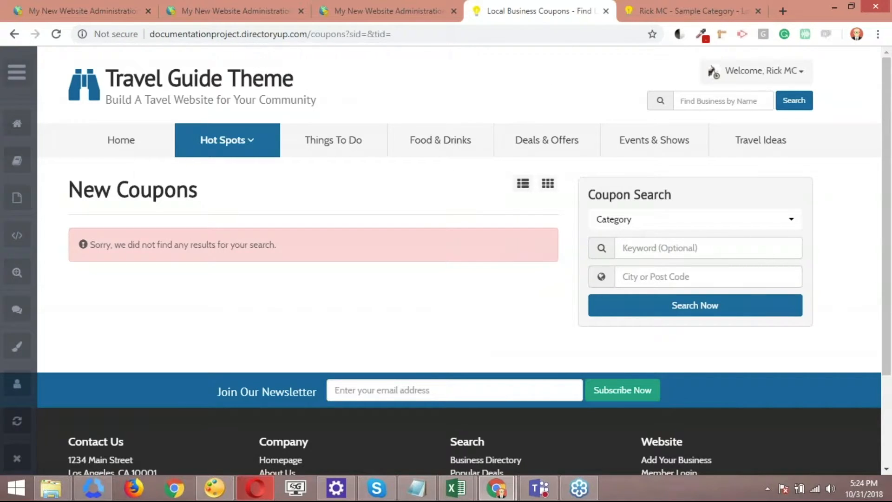
mouse_move(579, 347)
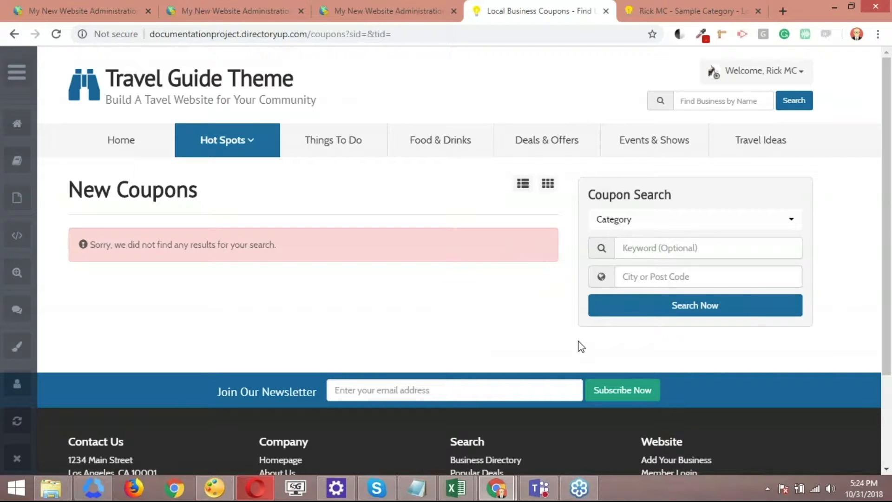
mouse_move(781, 343)
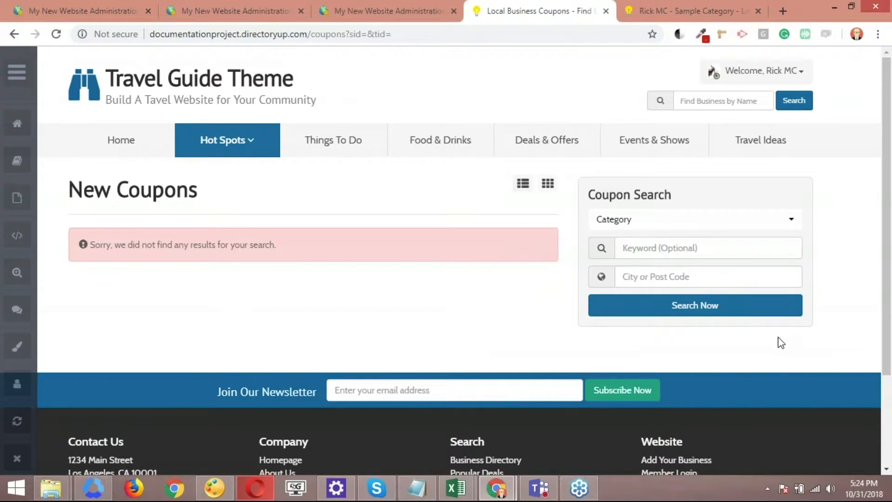
mouse_move(667, 340)
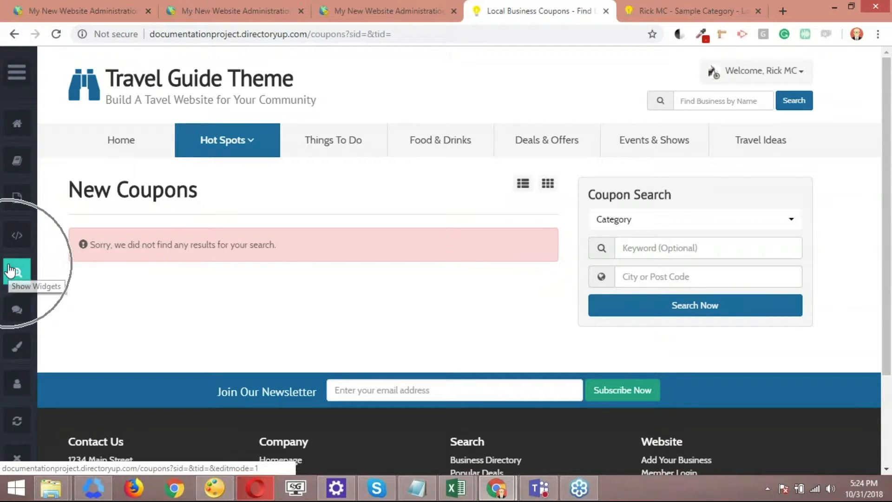
click(16, 272)
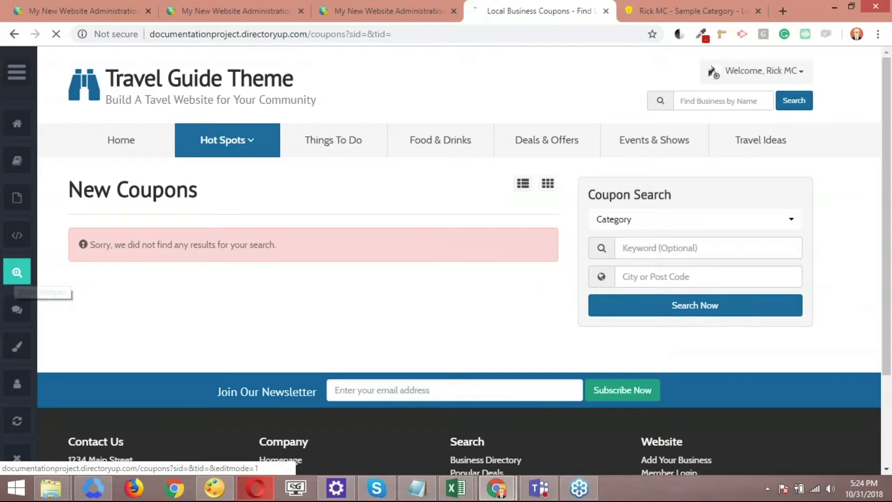
click(16, 272)
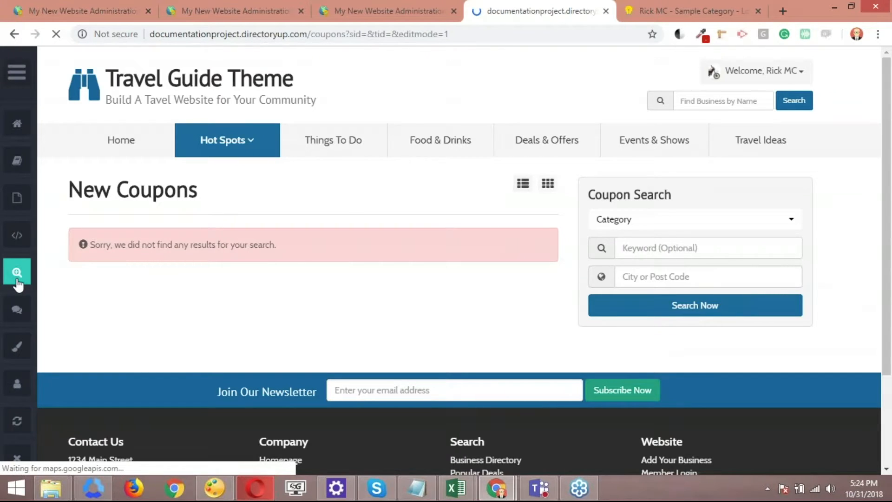
click(16, 271)
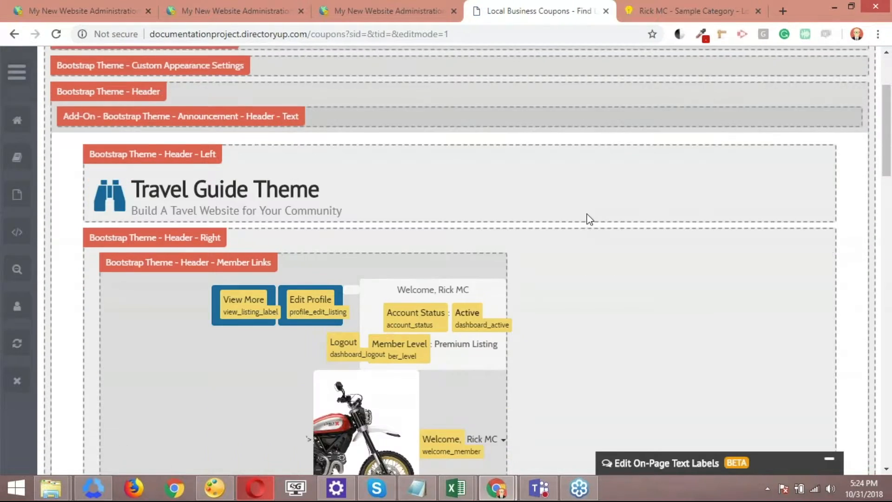
scroll(down, 3)
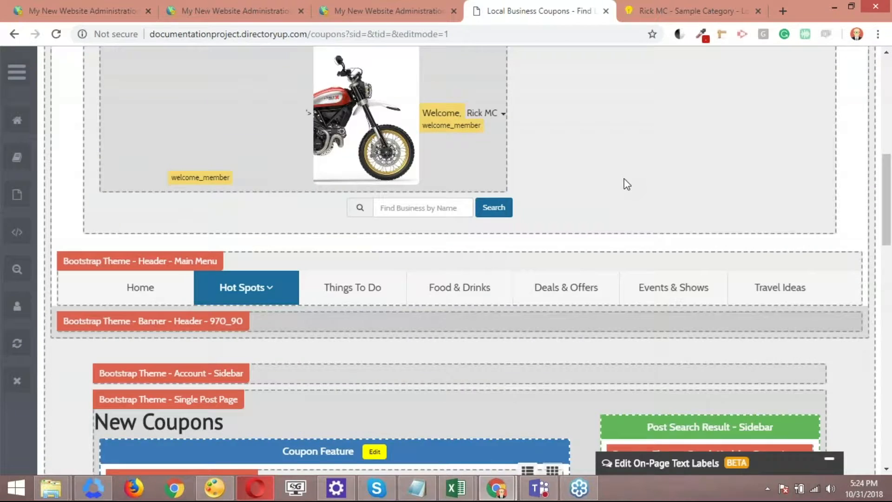
scroll(down, 3)
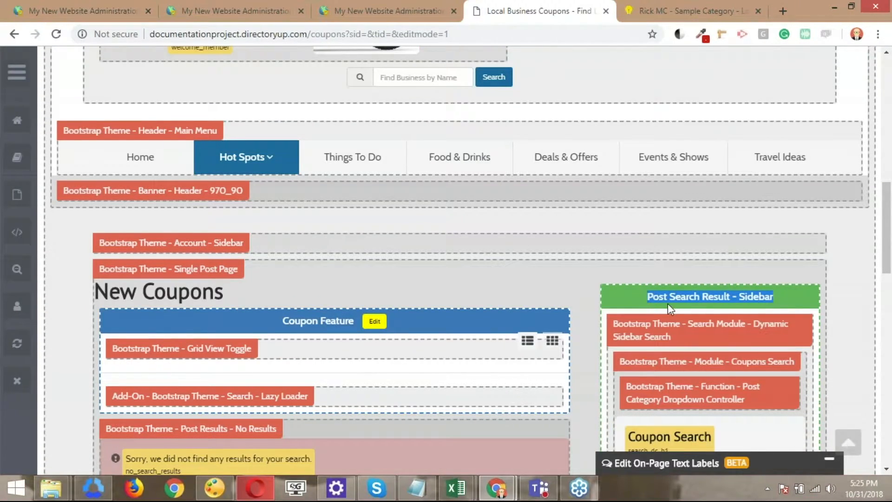
mouse_move(691, 309)
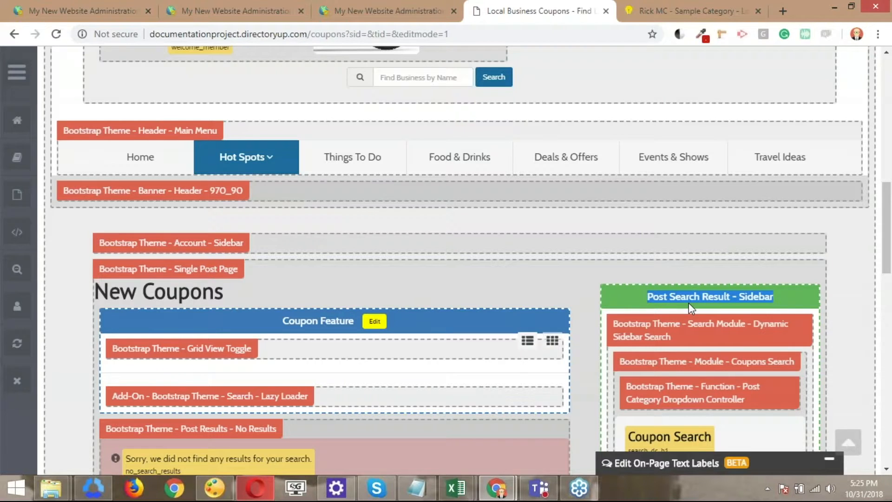
mouse_move(642, 301)
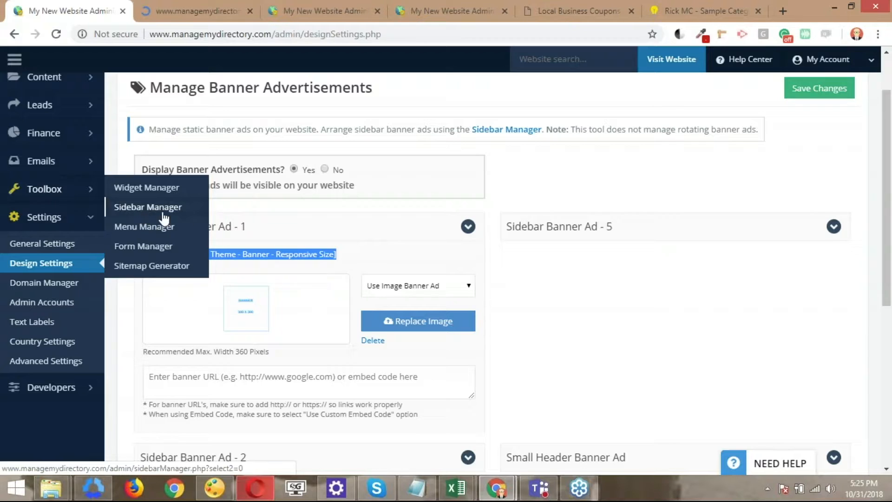
Open the Post Search Result sidebar for editing from the Sidebar Manager
click(147, 206)
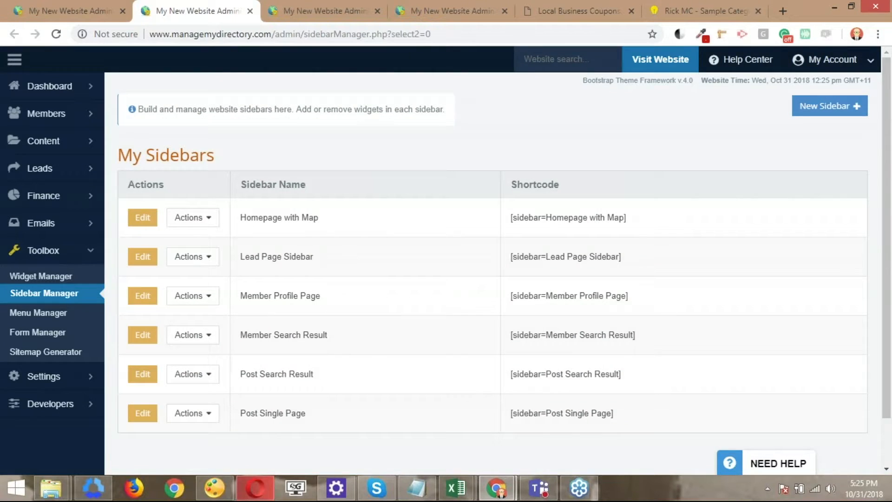
mouse_move(416, 205)
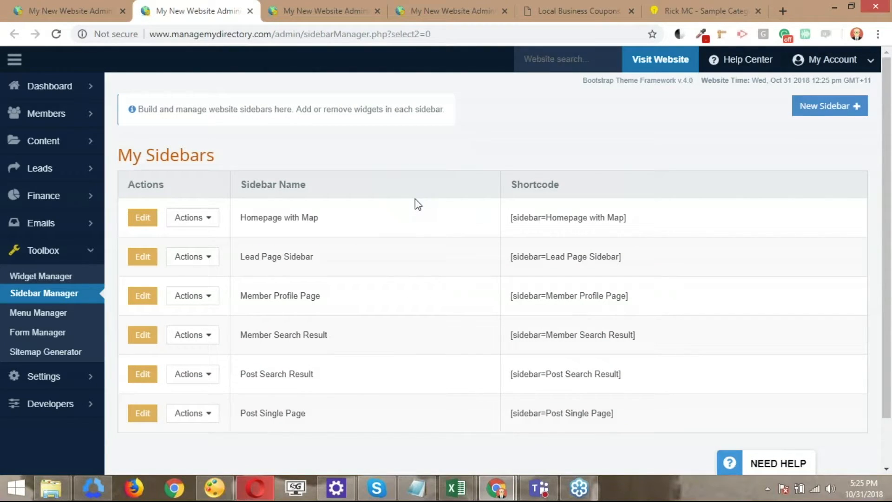
scroll(down, 3)
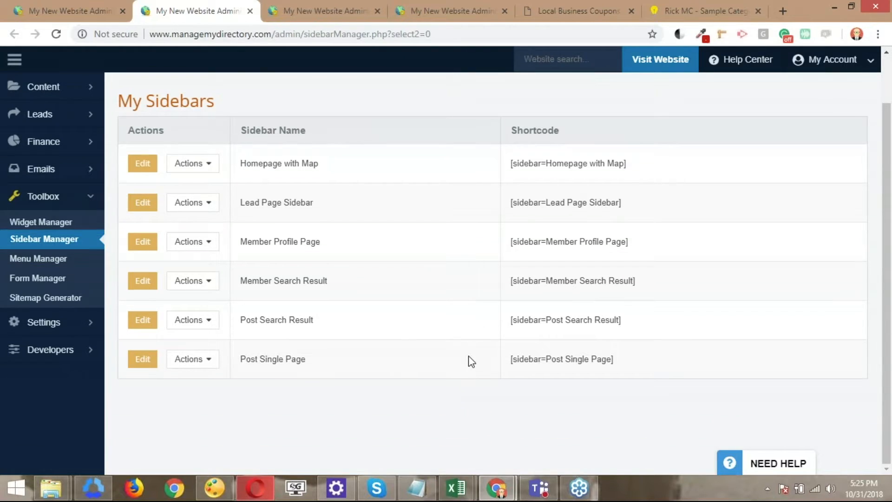
mouse_move(422, 357)
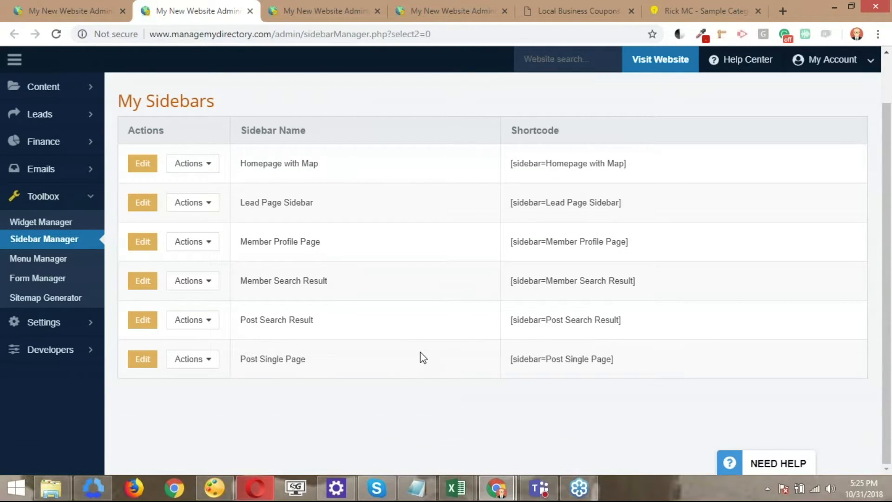
double_click(276, 319)
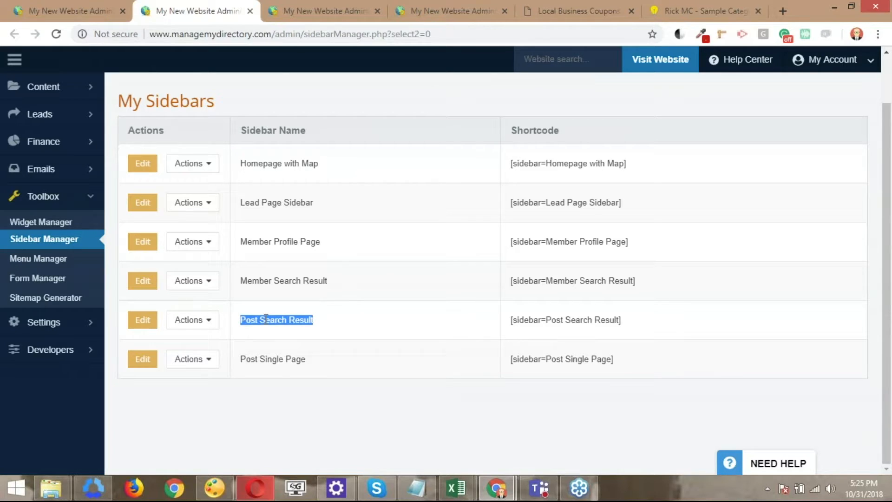
click(142, 320)
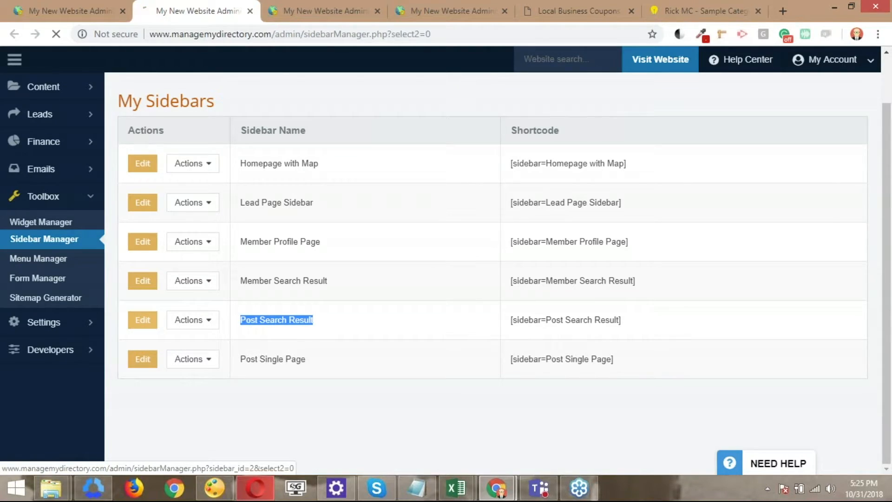
click(143, 318)
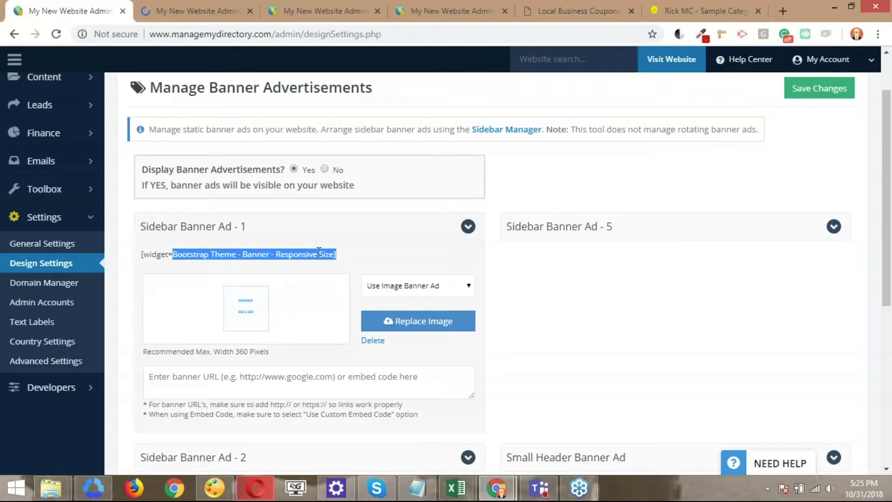
mouse_move(180, 268)
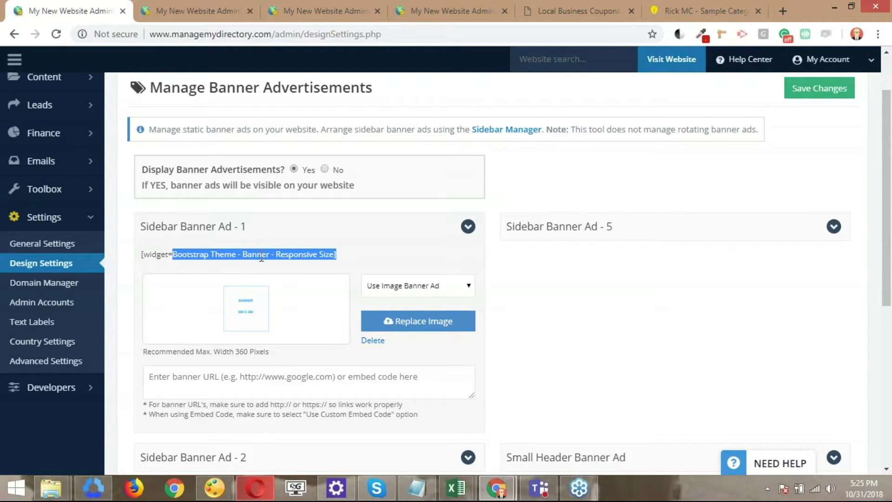
mouse_move(183, 244)
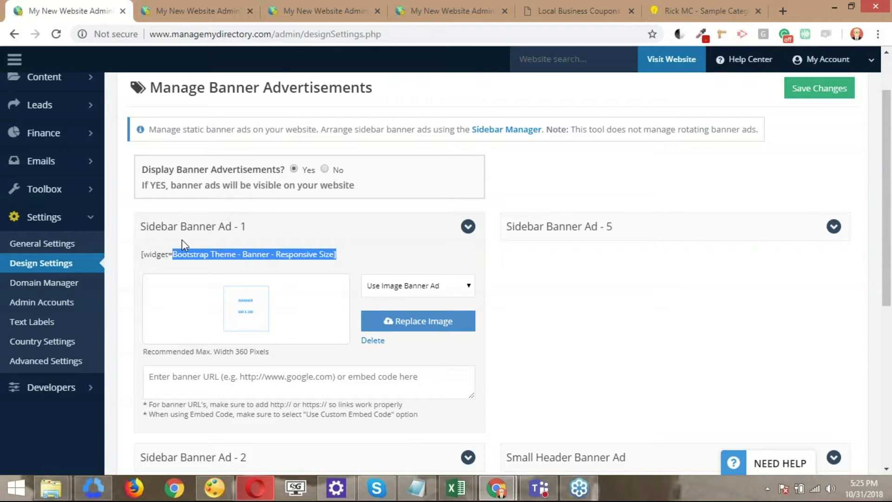
mouse_move(310, 259)
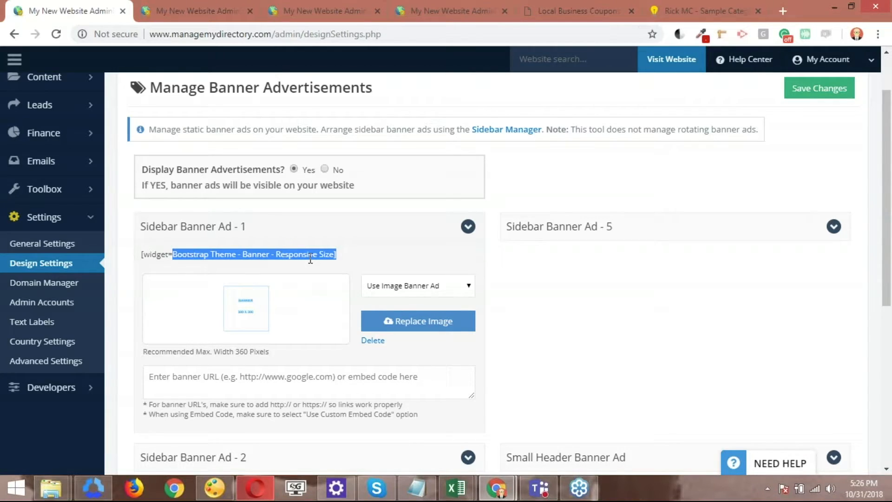
mouse_move(239, 335)
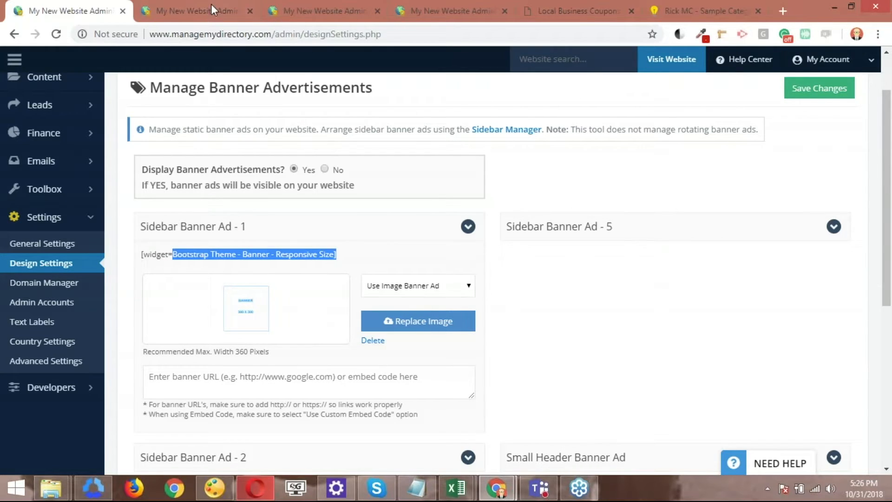
click(196, 11)
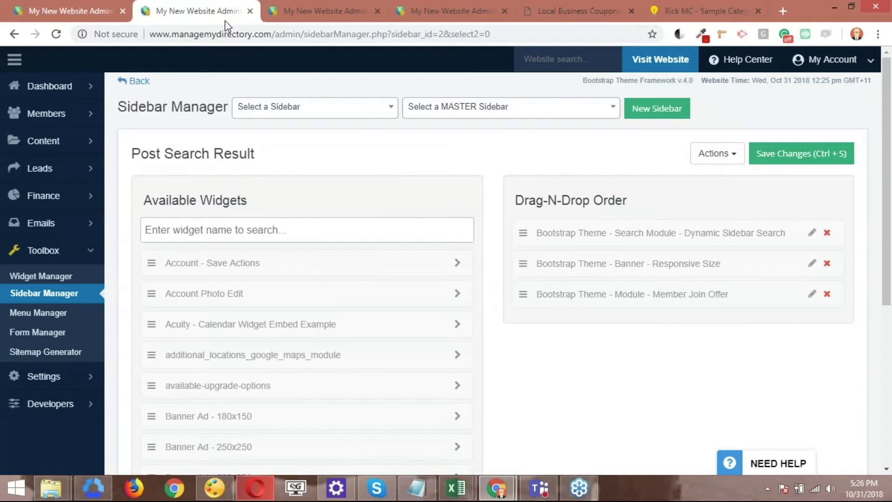
Add a Bootstrap Theme - Banner - Responsive Size widget to the sidebar and save changes
click(306, 229)
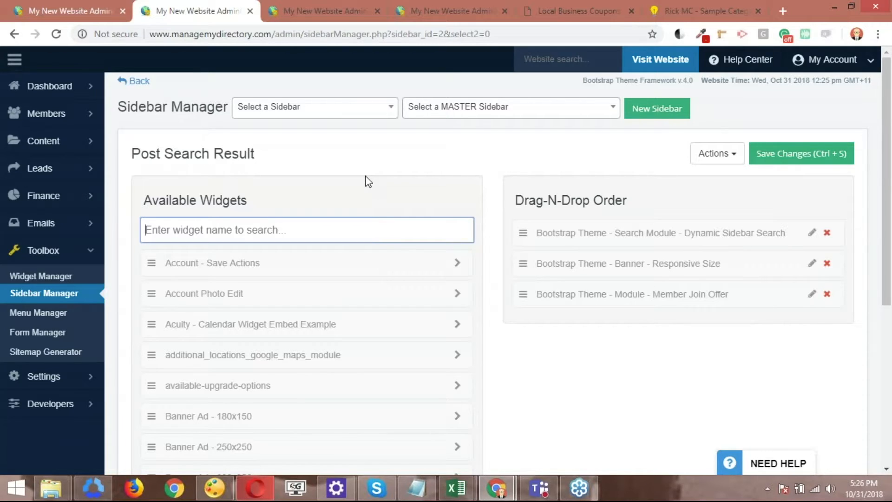
text(res)
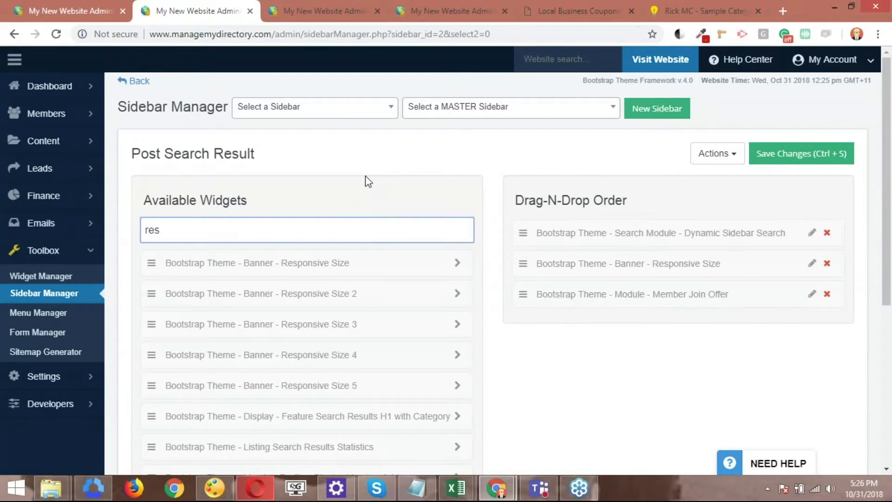
text(p)
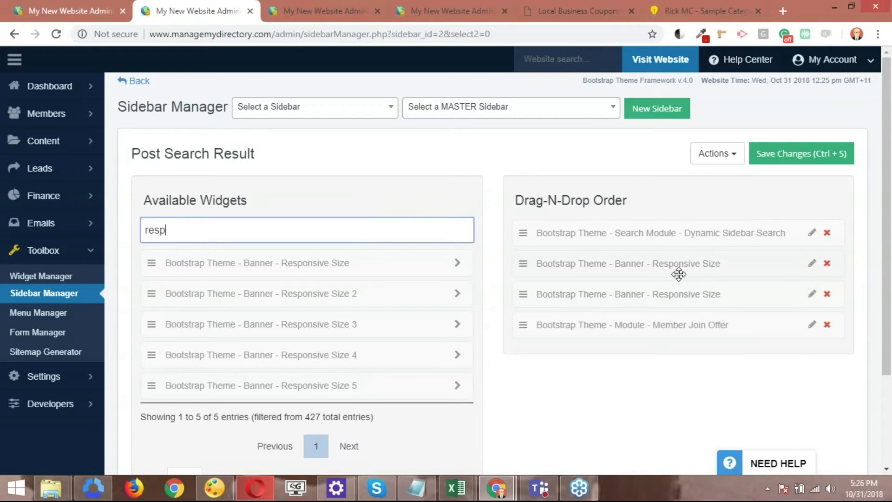
mouse_move(665, 345)
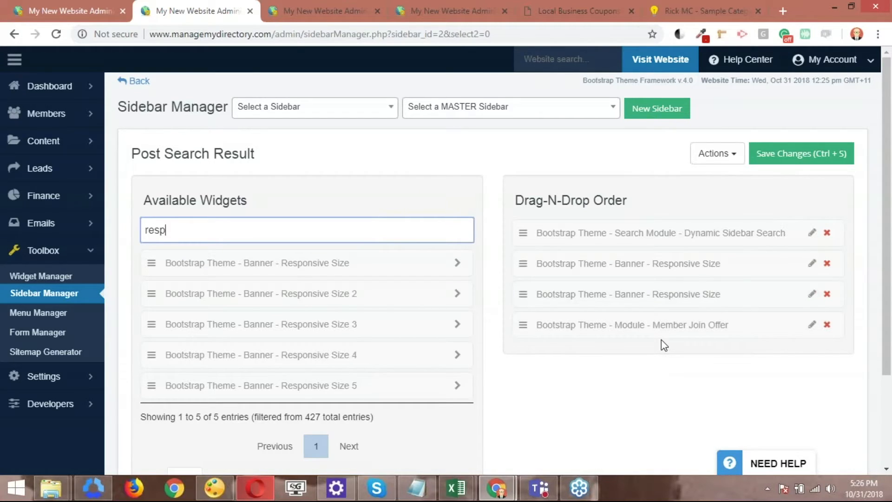
mouse_move(799, 161)
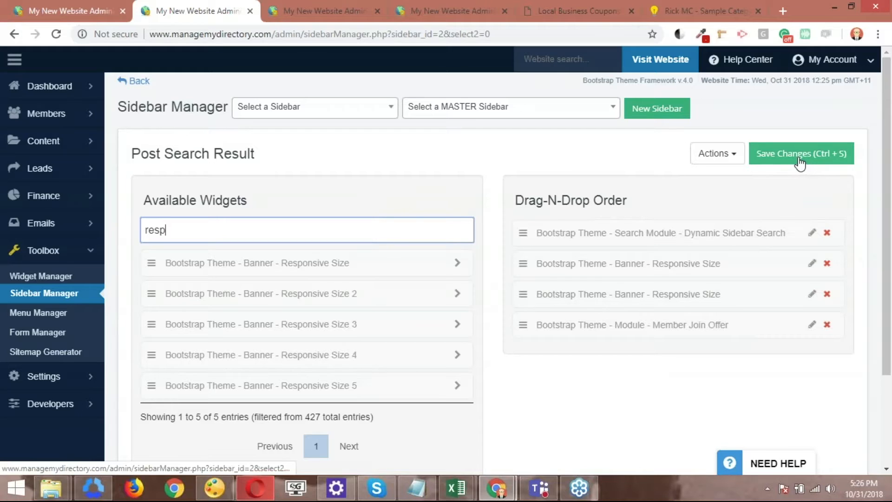
click(800, 153)
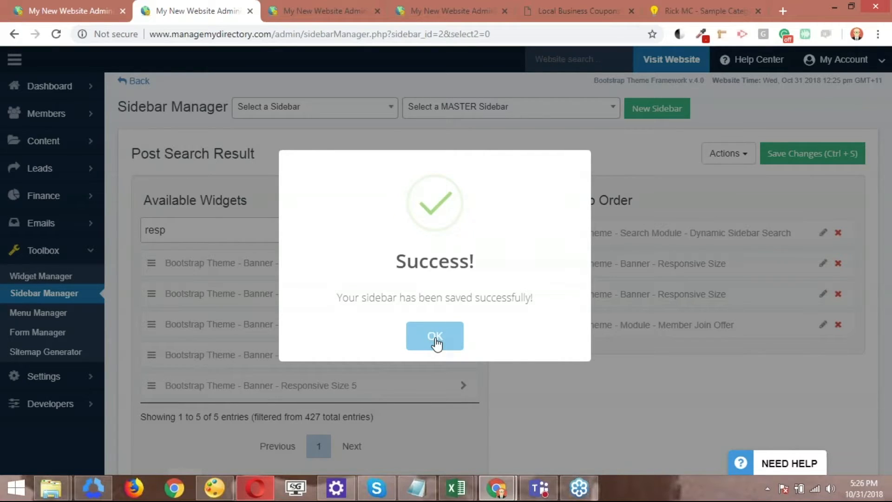
click(435, 335)
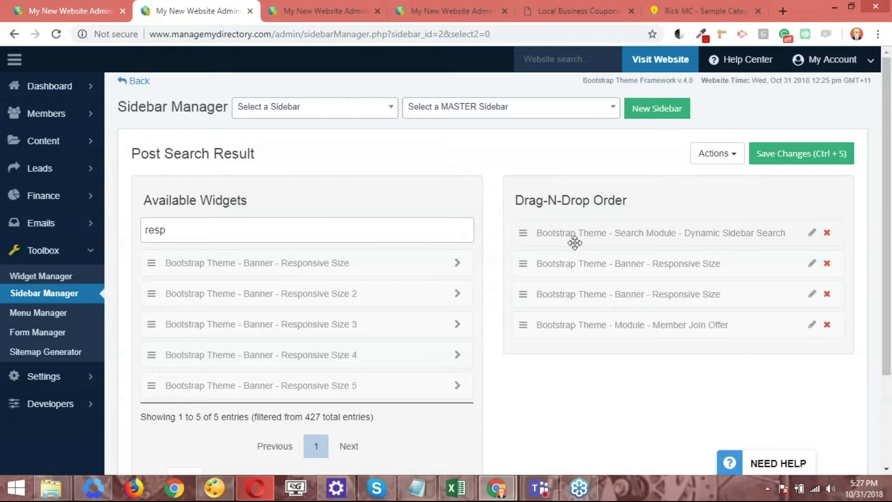
mouse_move(586, 14)
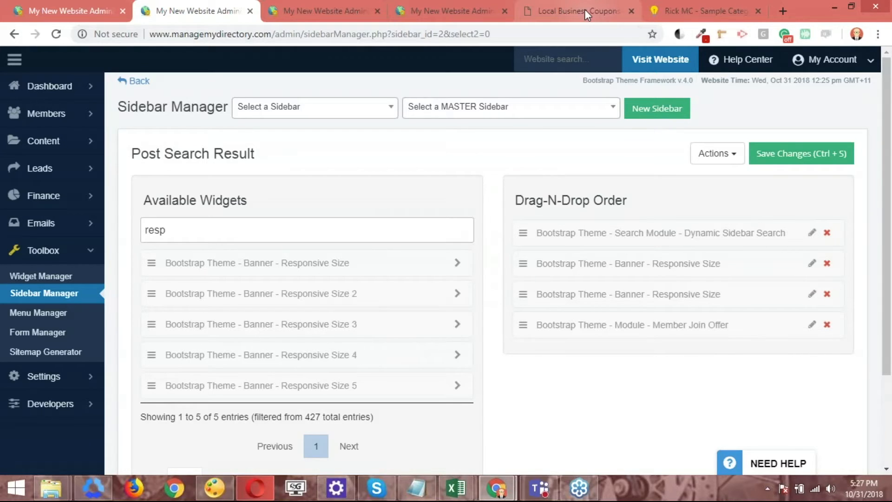
Preview the live coupons page showing two identical 300x300 sidebar banners
click(577, 11)
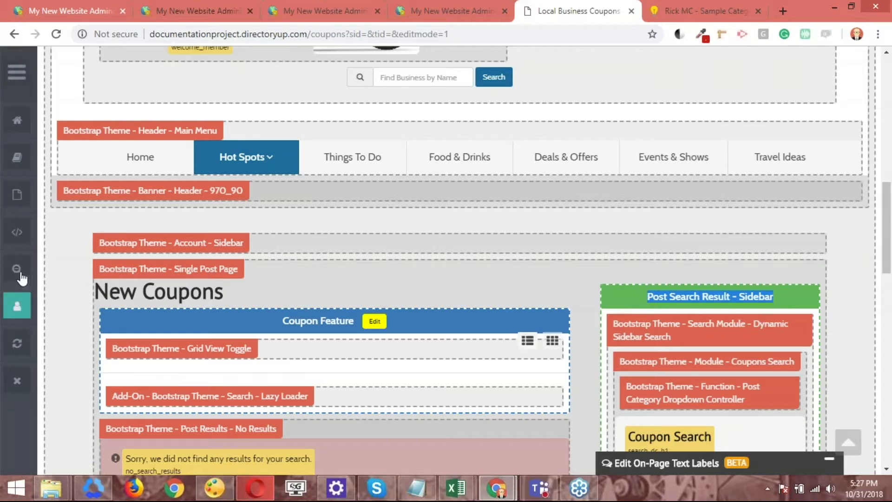
click(17, 268)
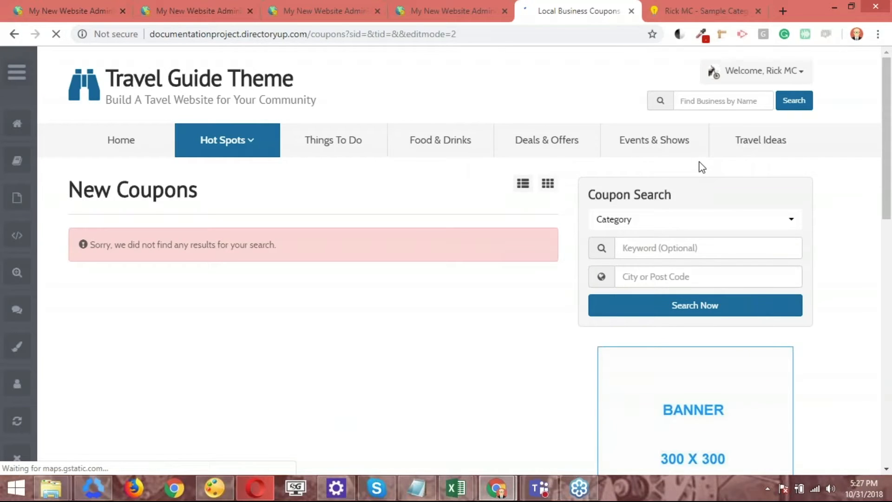
scroll(down, 3)
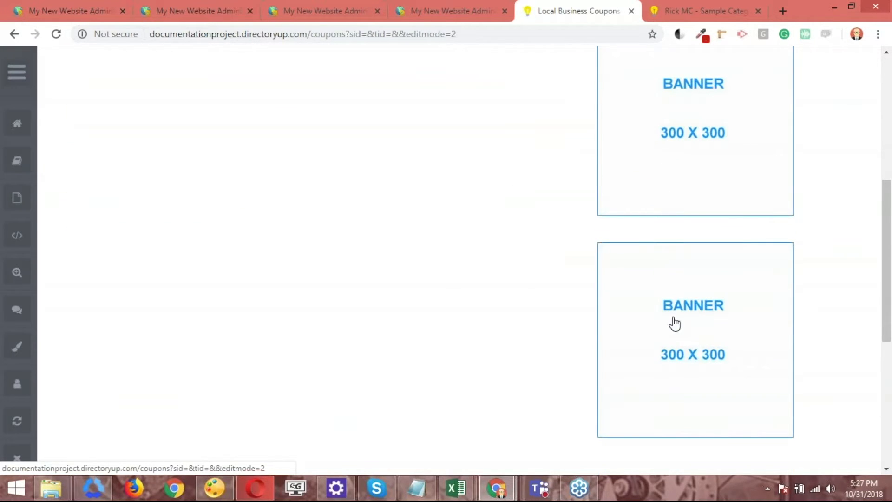
mouse_move(530, 324)
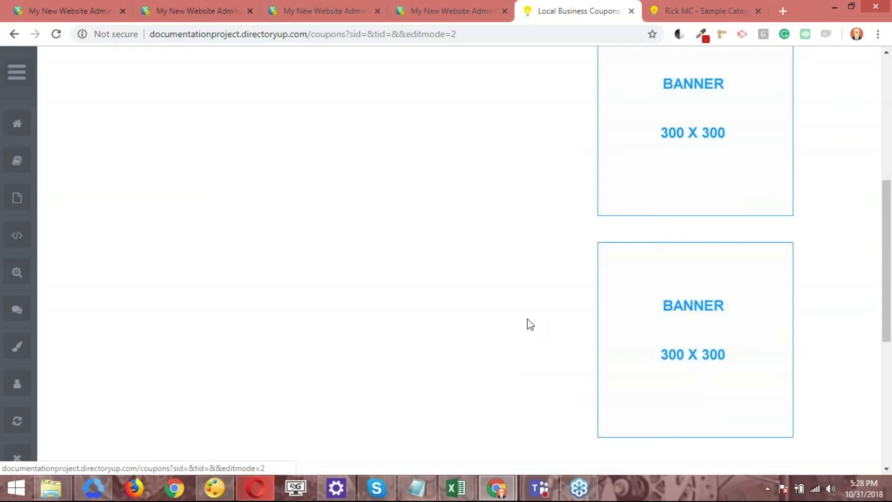
scroll(up, 3)
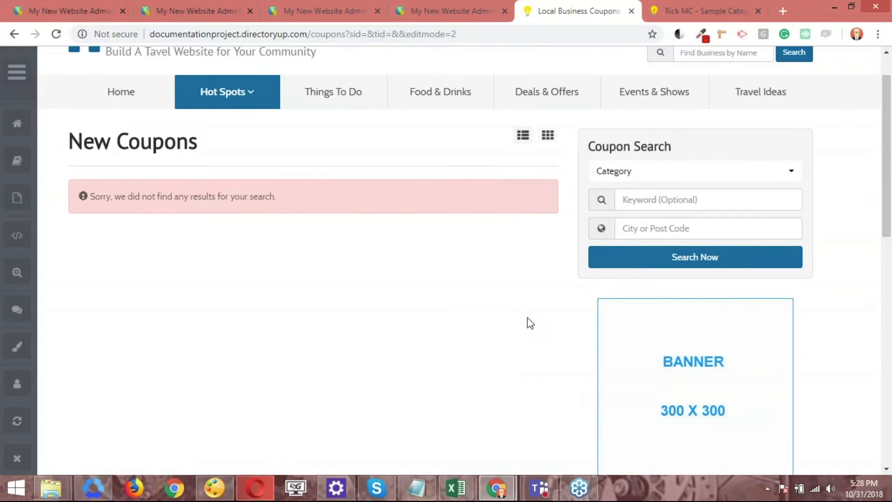
scroll(up, 3)
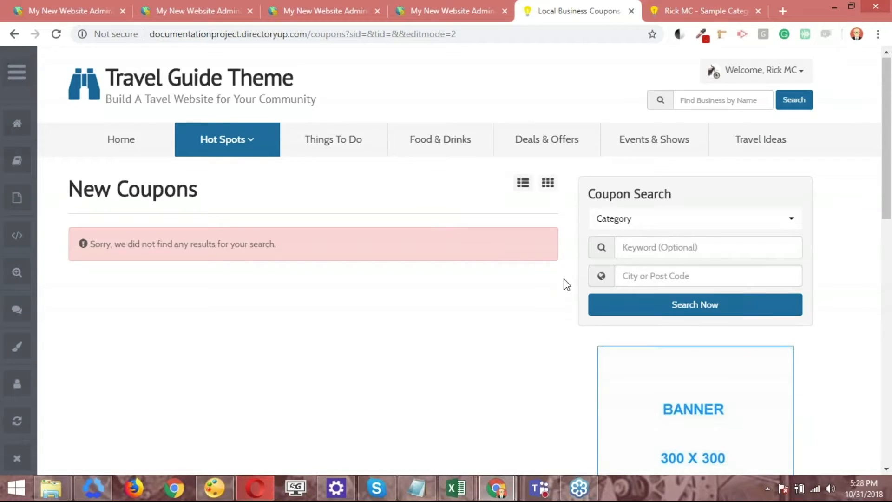
scroll(down, 3)
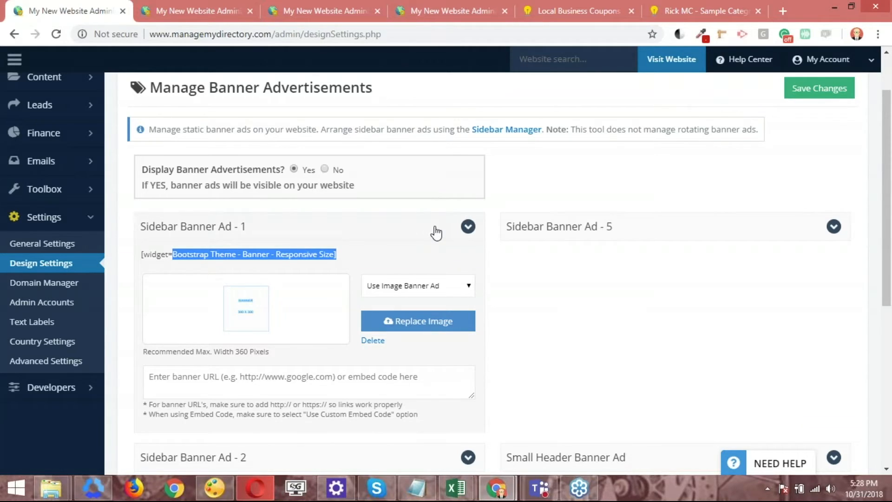
Give Sidebar Banner Ad - 2 the grey banner250x250 image
click(468, 226)
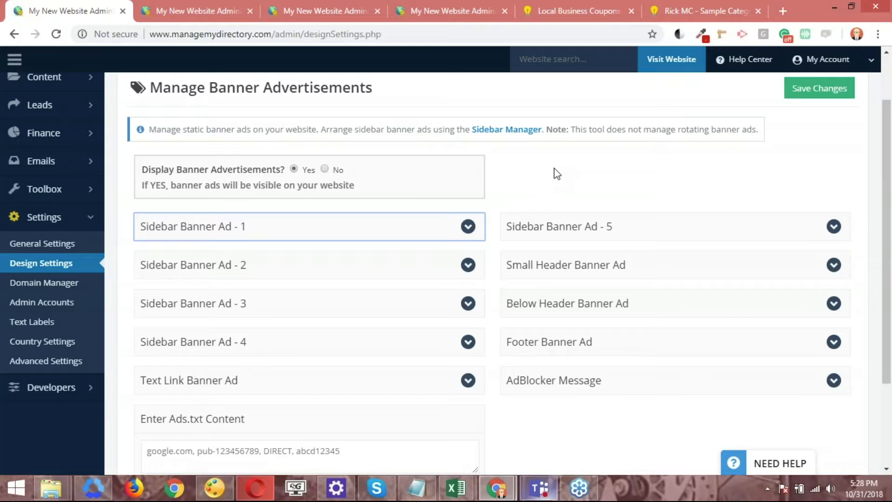
mouse_move(273, 239)
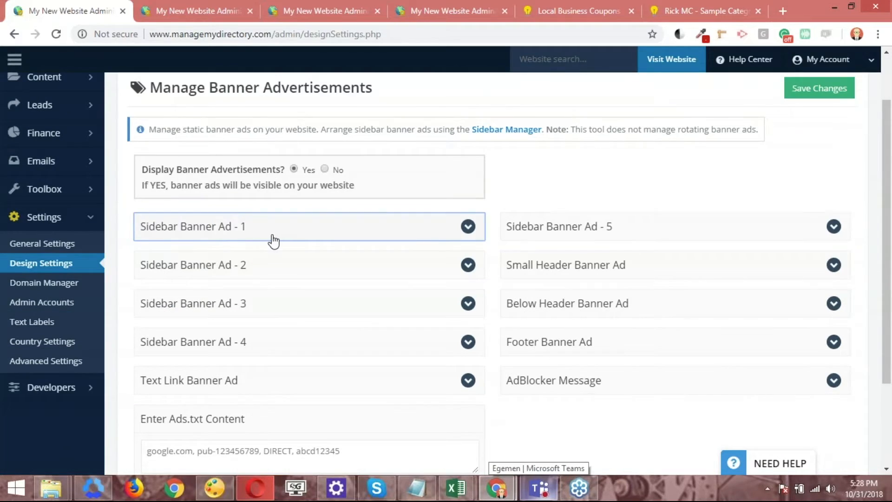
mouse_move(222, 272)
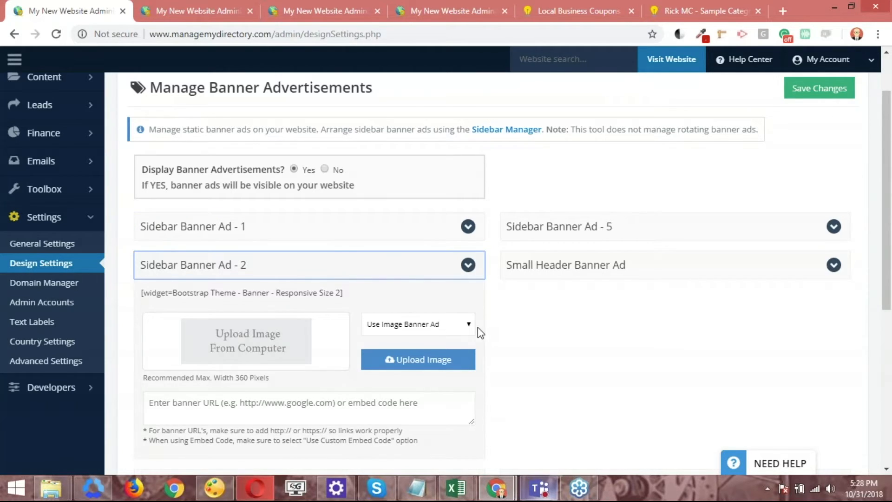
scroll(down, 3)
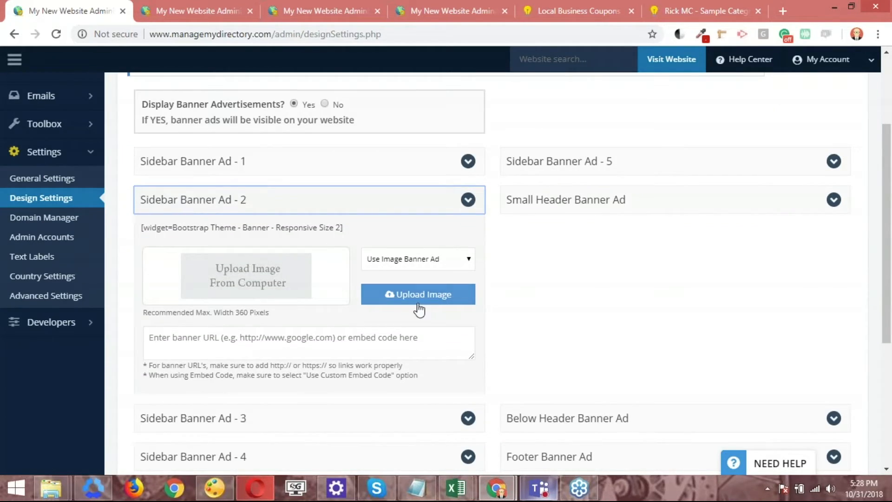
click(417, 294)
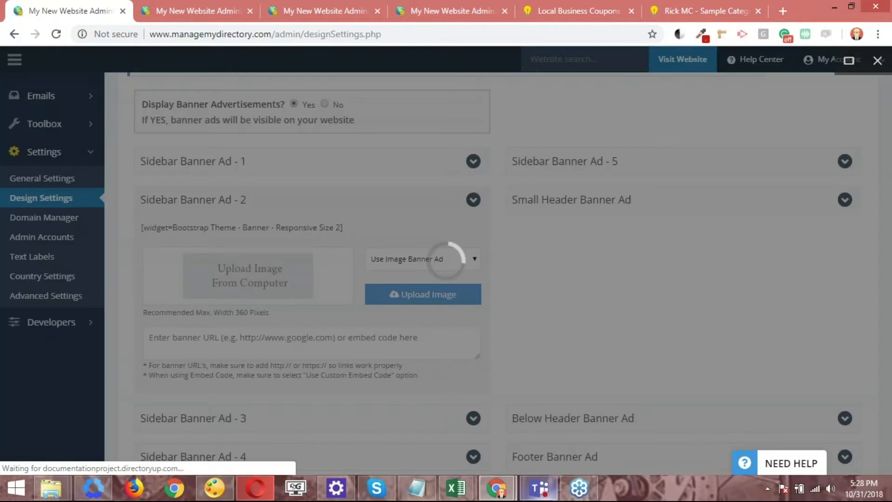
click(422, 294)
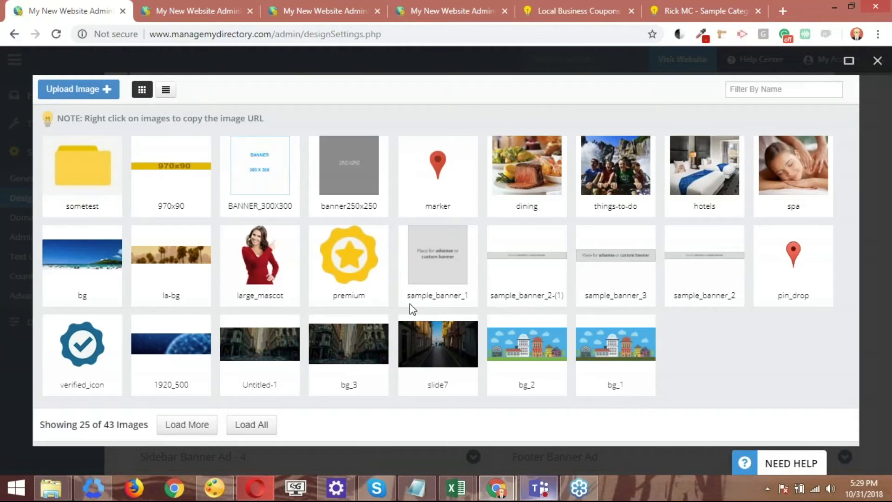
mouse_move(348, 166)
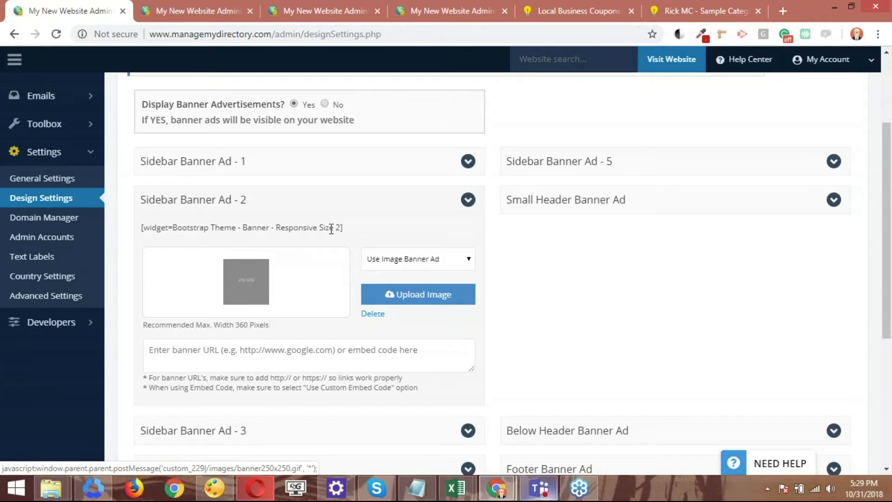
Return to the Post Search Result sidebar editor
scroll(up, 3)
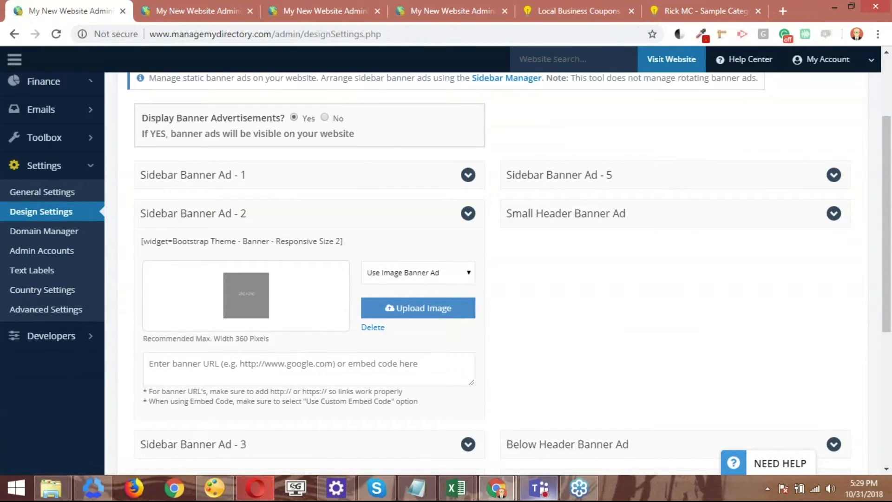
click(817, 88)
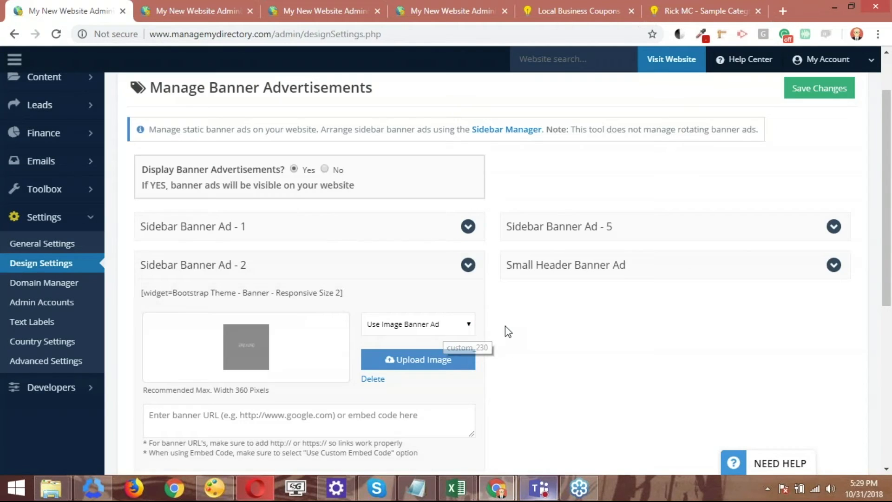
mouse_move(191, 257)
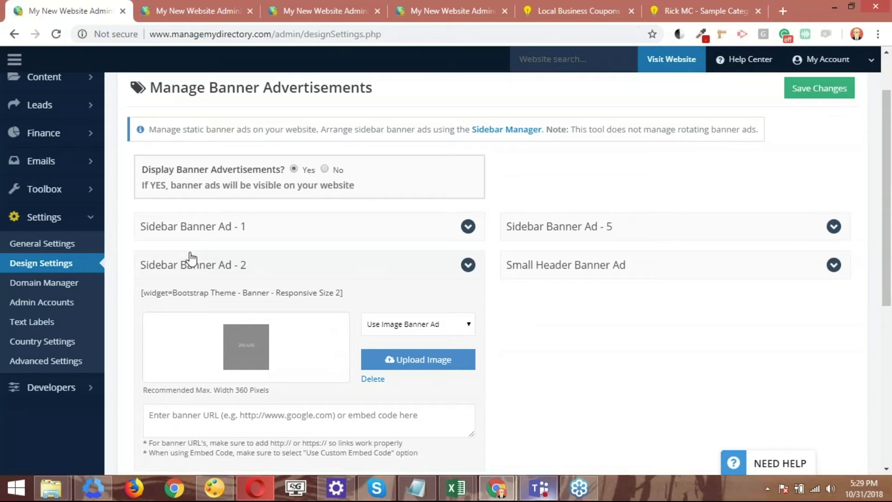
click(196, 11)
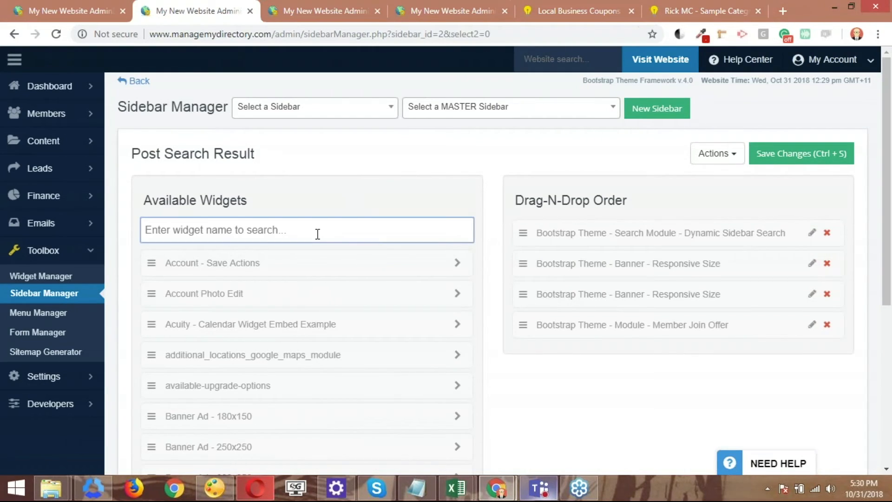
Add Banner - Responsive Size 2 to the sidebar, save, and remove the duplicate Responsive Size widget
text(respon)
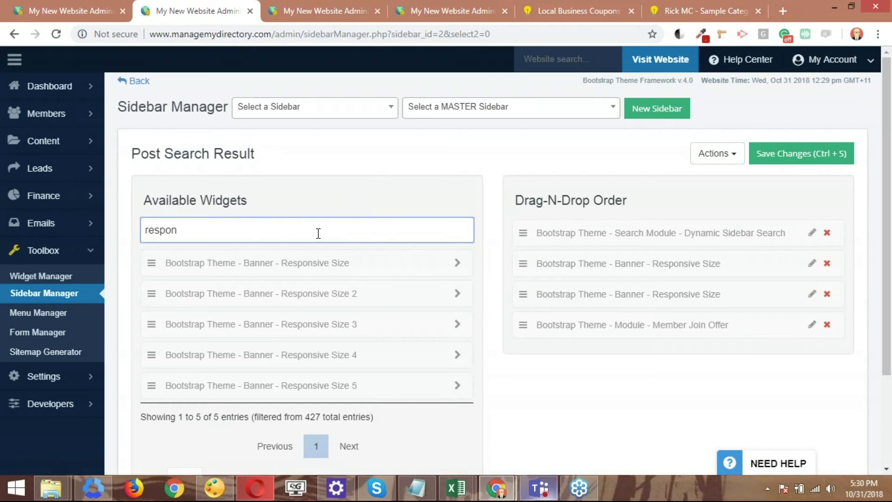
mouse_move(301, 299)
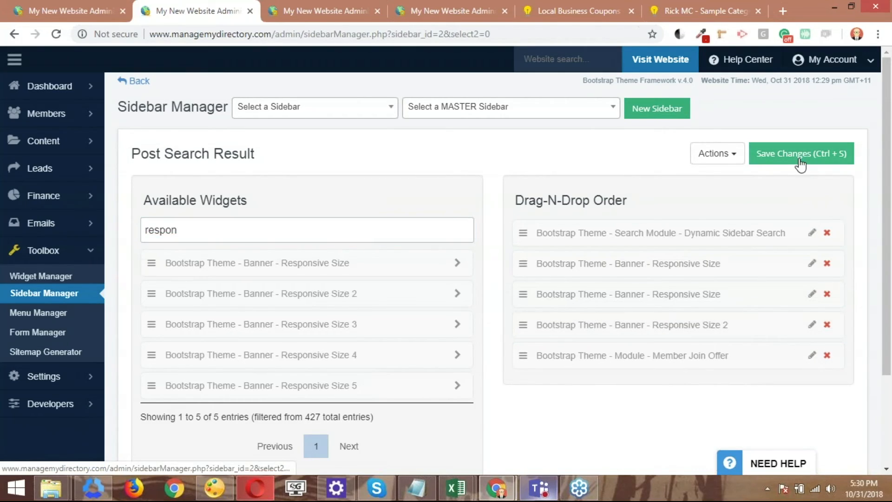
click(800, 153)
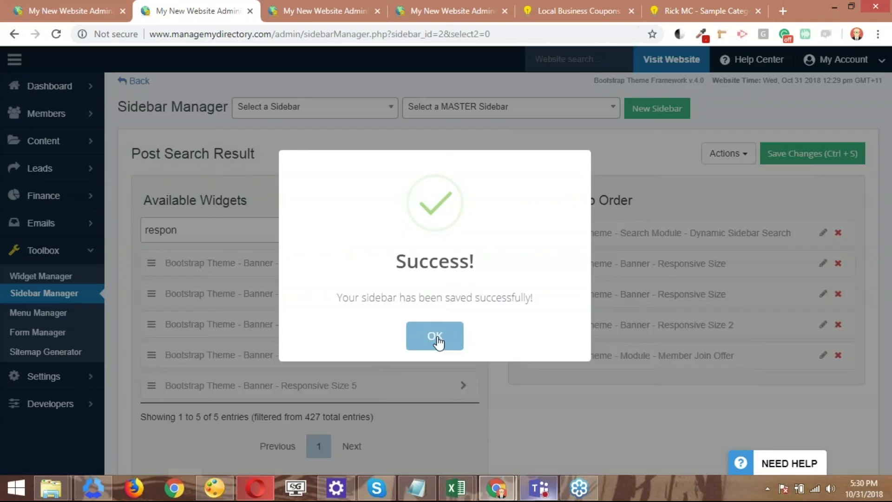
click(434, 335)
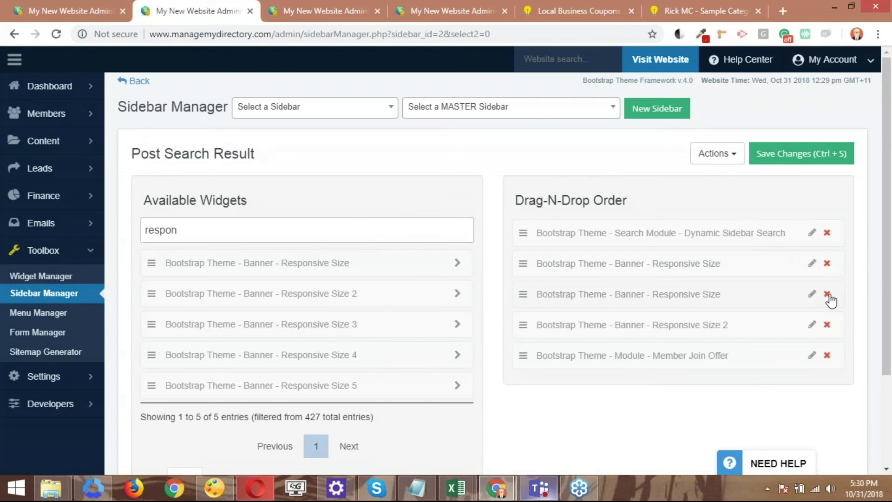
click(826, 294)
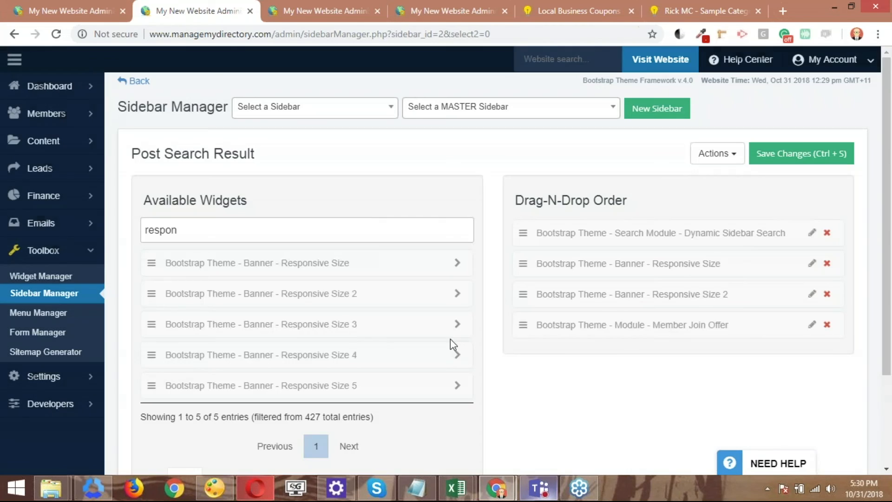
mouse_move(575, 11)
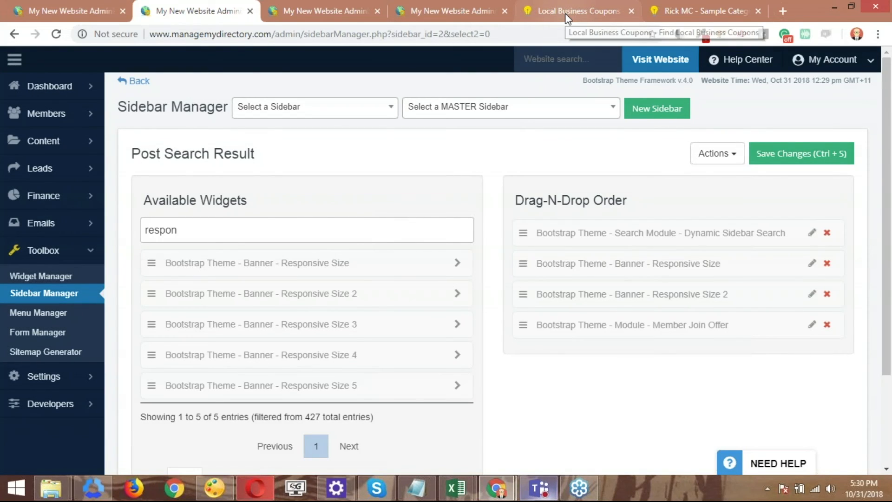
Reload the live coupons page to see the 300x300 banner followed by the grey 250x250 banner
click(576, 11)
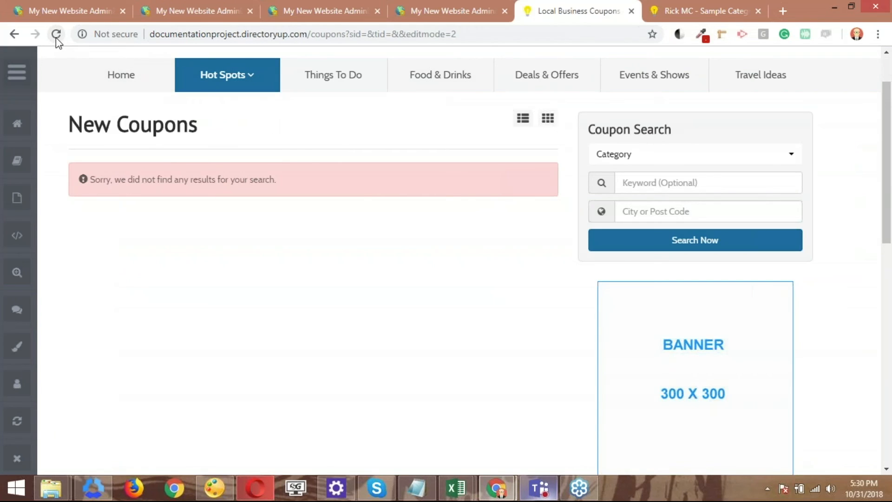
click(226, 74)
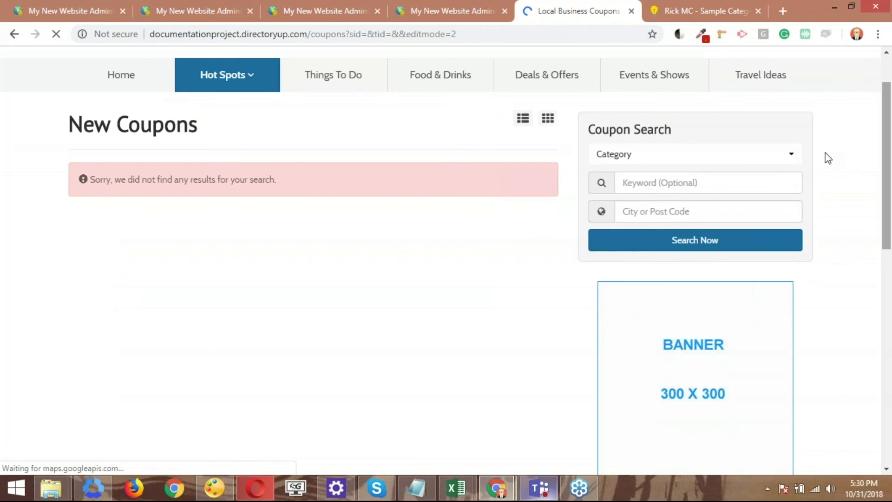
scroll(down, 3)
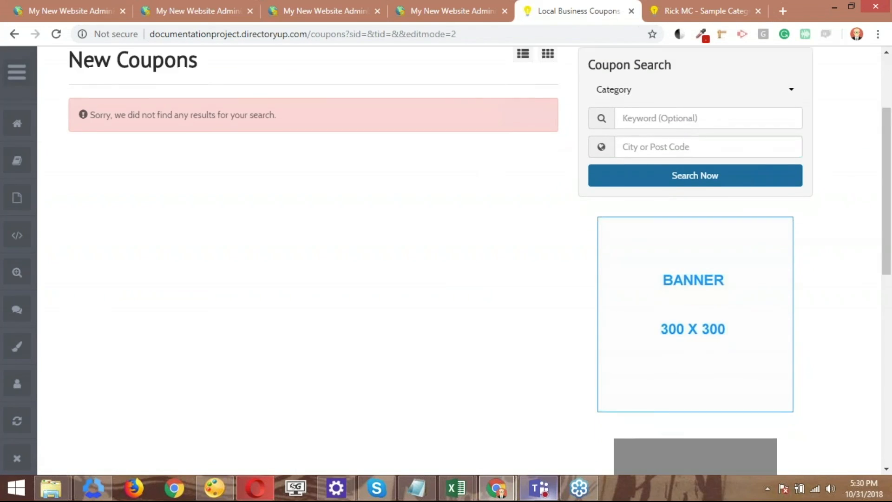
scroll(down, 3)
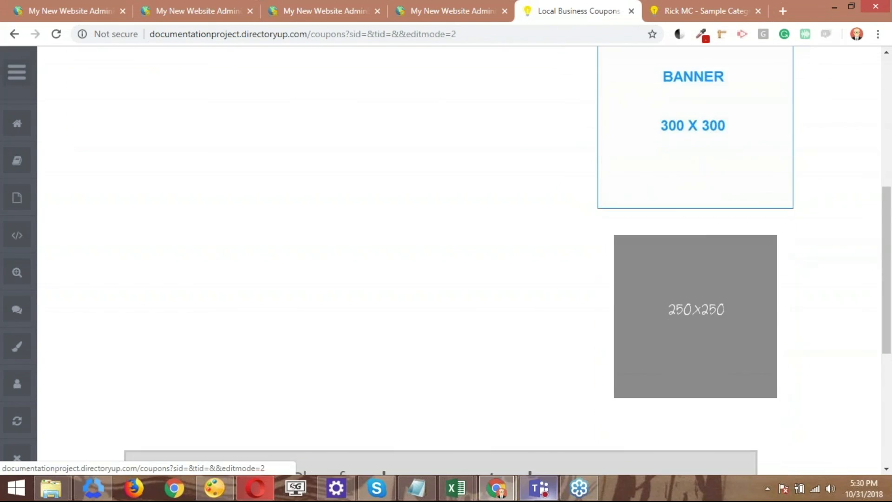
scroll(down, 3)
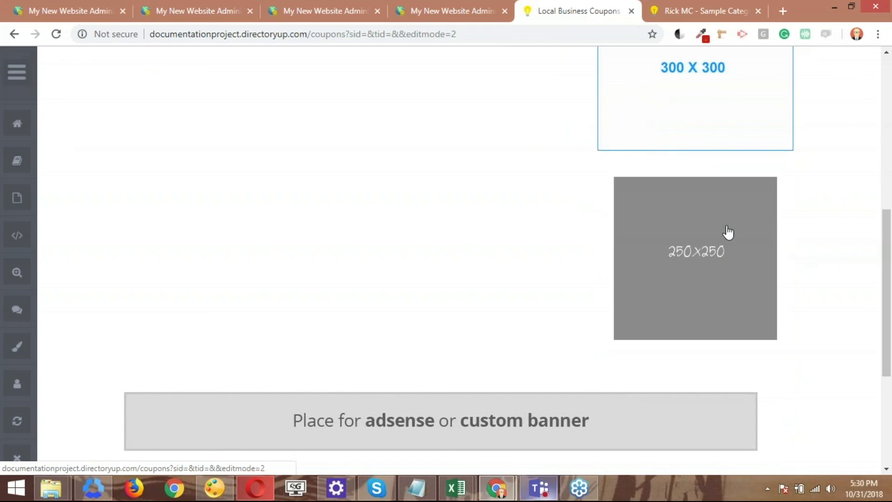
mouse_move(526, 227)
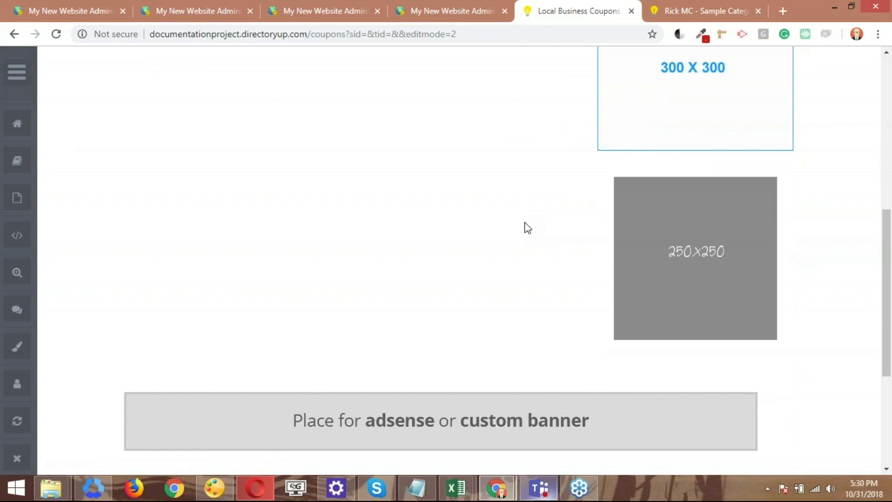